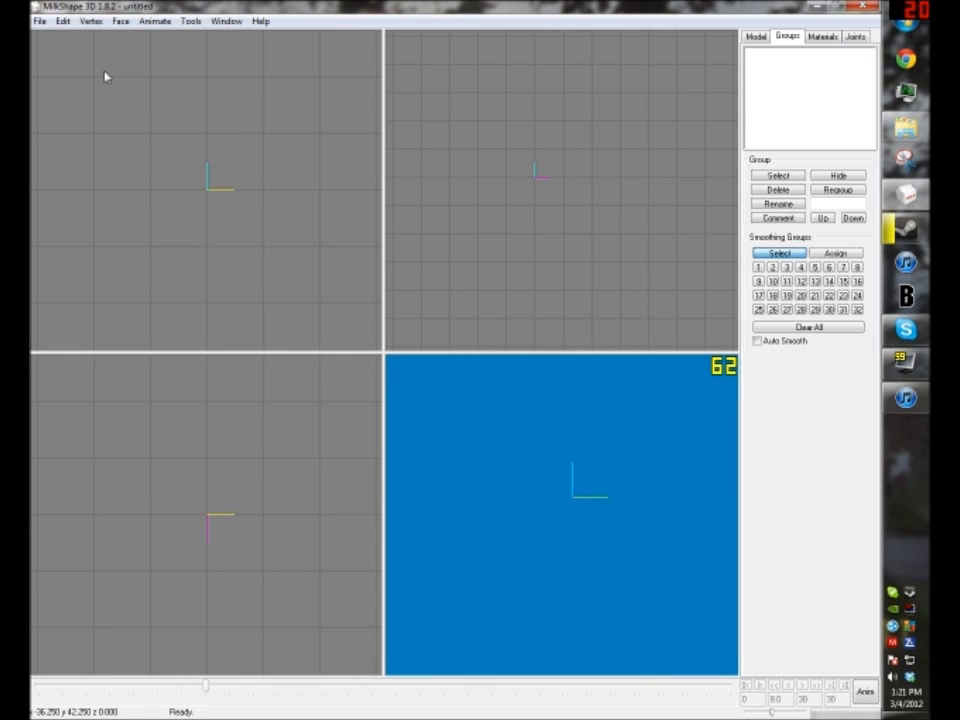
Show the File menu's Recent Files list of previously opened models.
left_click(40, 20)
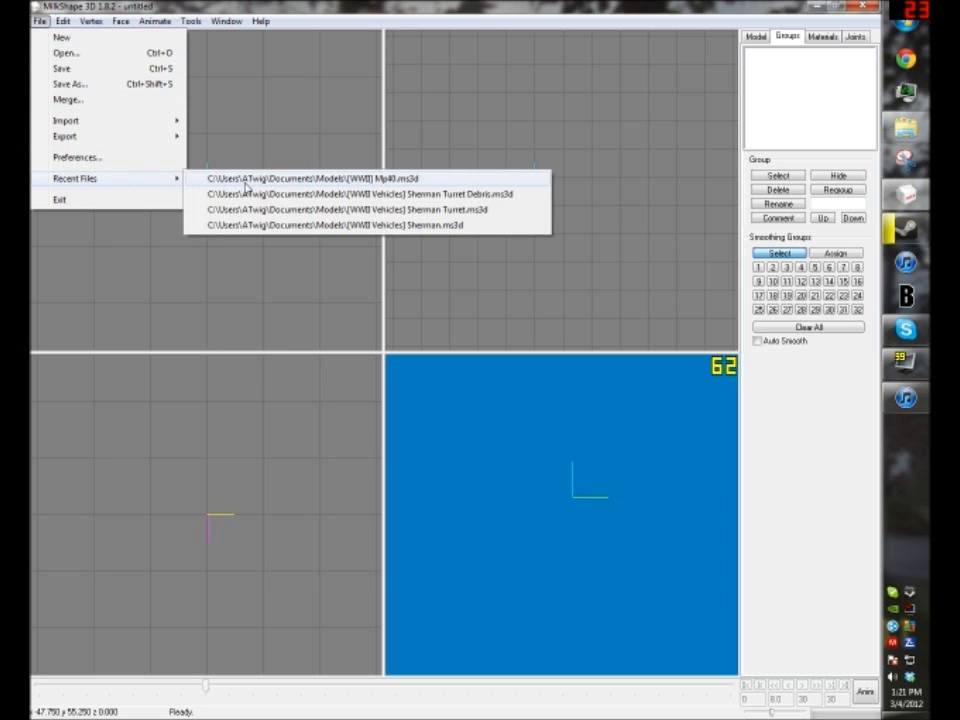
mouse_move(252, 189)
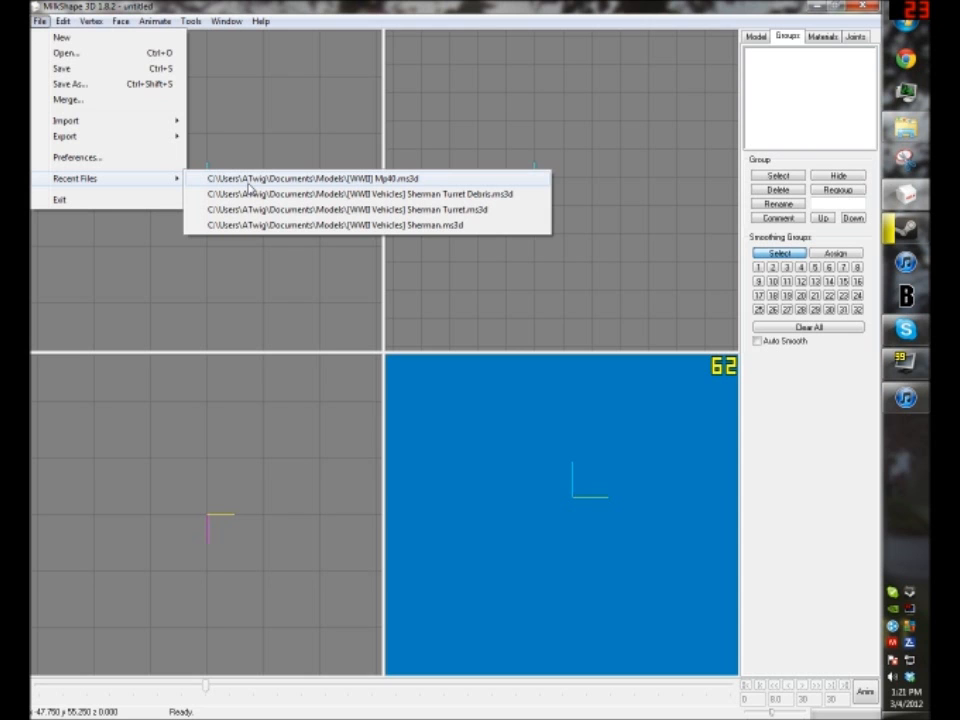
Open the recent Mp40.ms3d model and orbit it to study the gun from other sides.
left_click(310, 178)
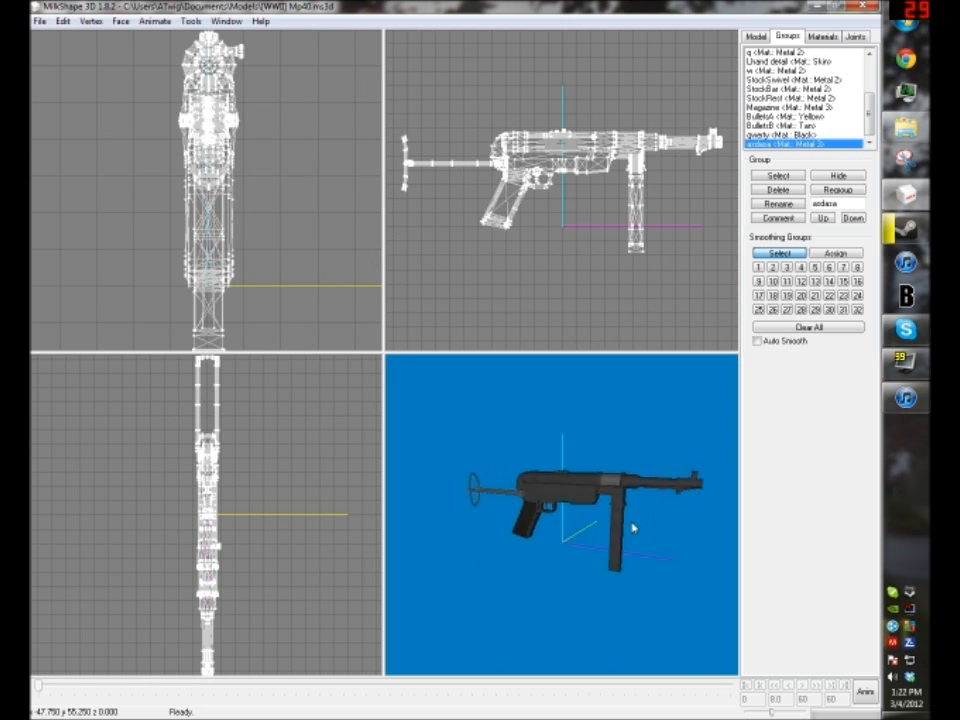
left_click_drag(630, 527, 560, 527)
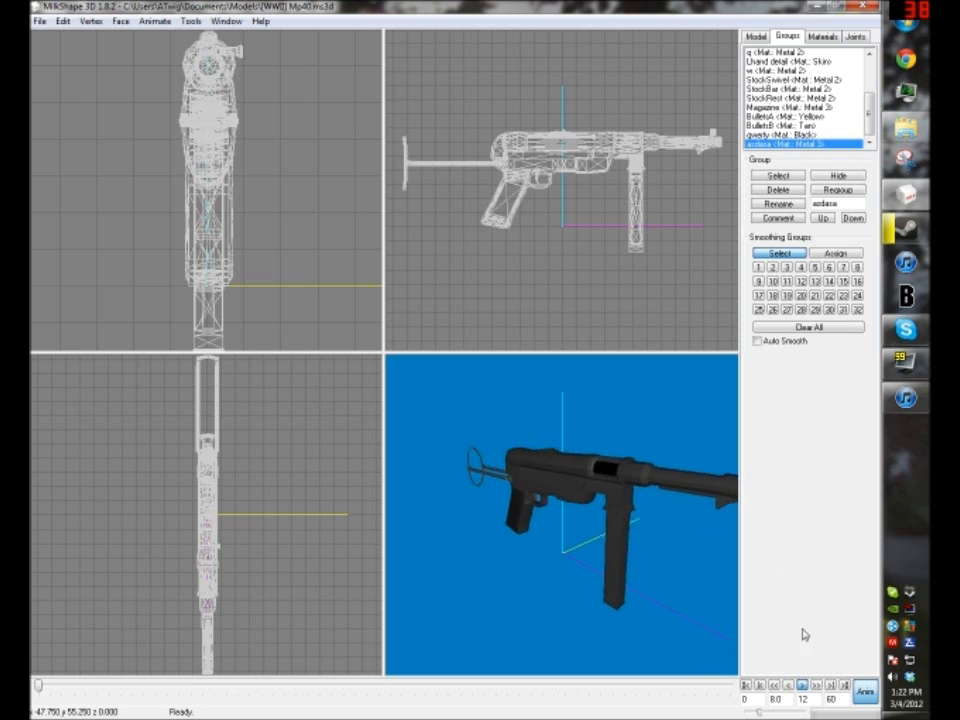
left_click(41, 21)
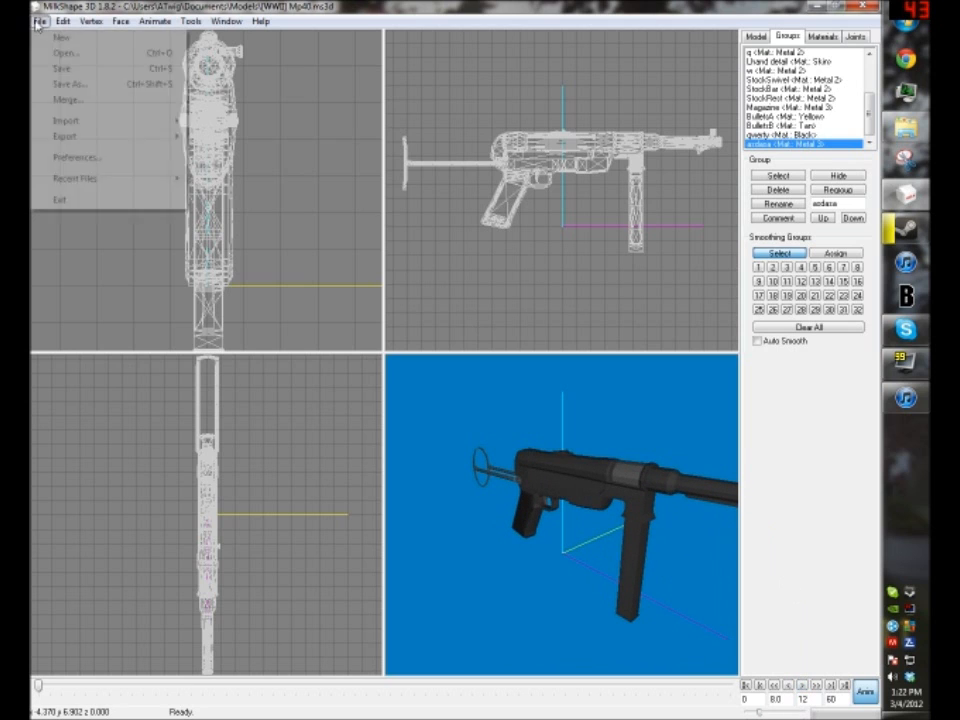
Start a new, empty untitled model in place of the Mp40.
left_click(58, 37)
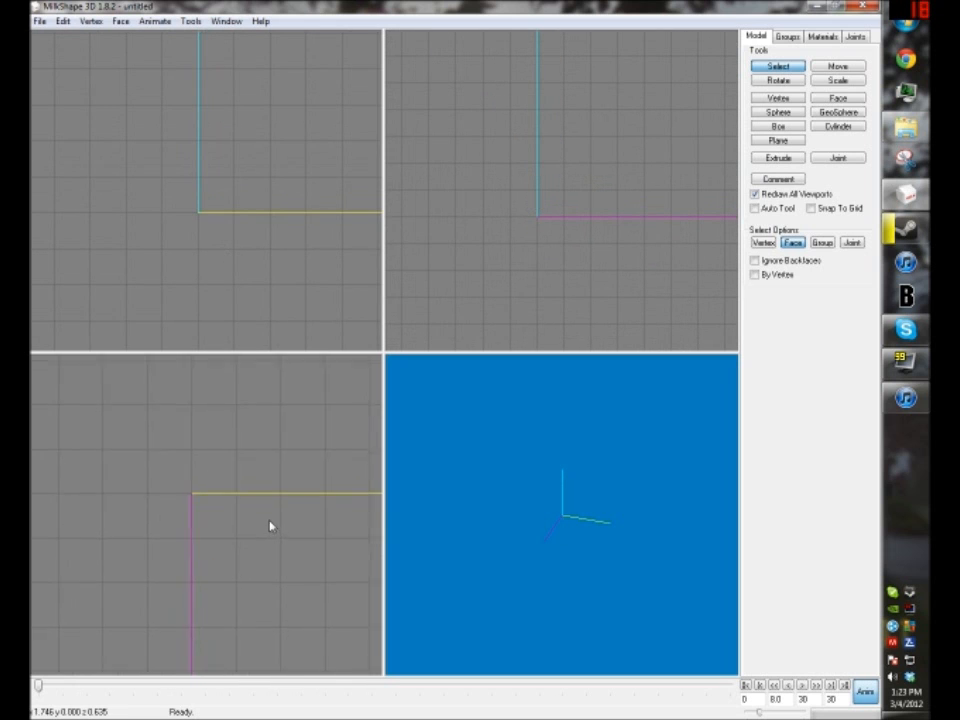
mouse_move(262, 514)
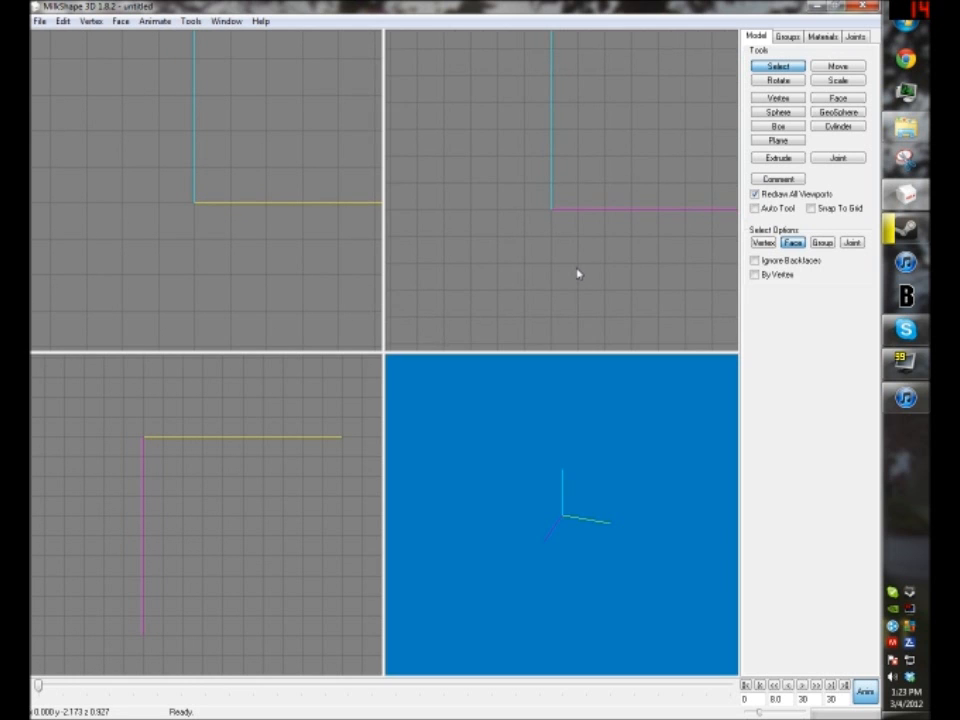
Create a box, stretch it taller and position it near the origin, then deselect it.
left_click(776, 126)
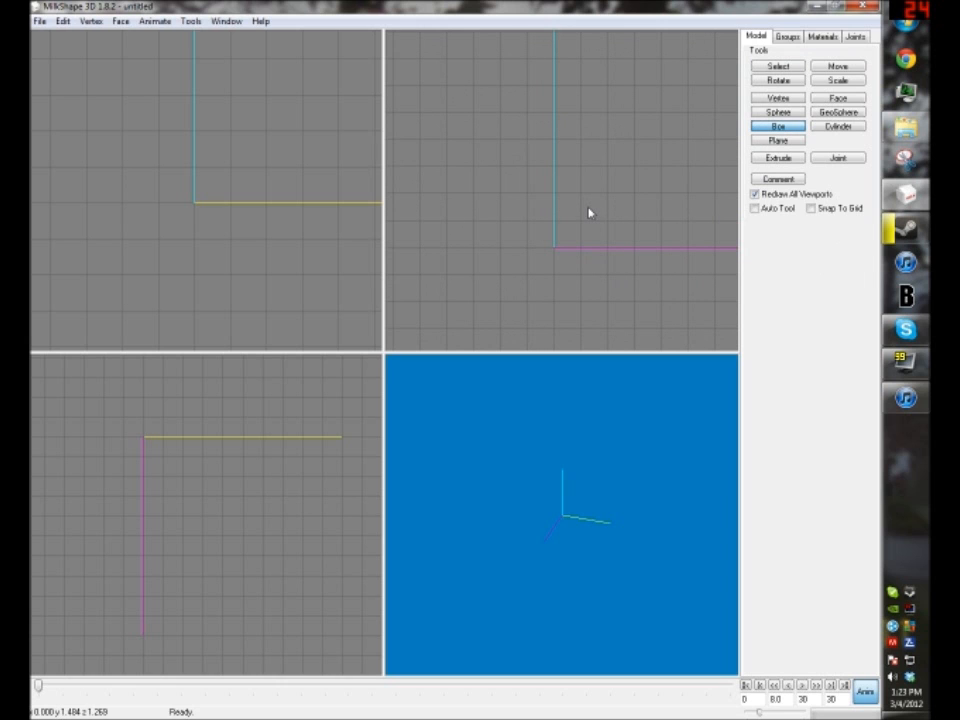
mouse_move(596, 194)
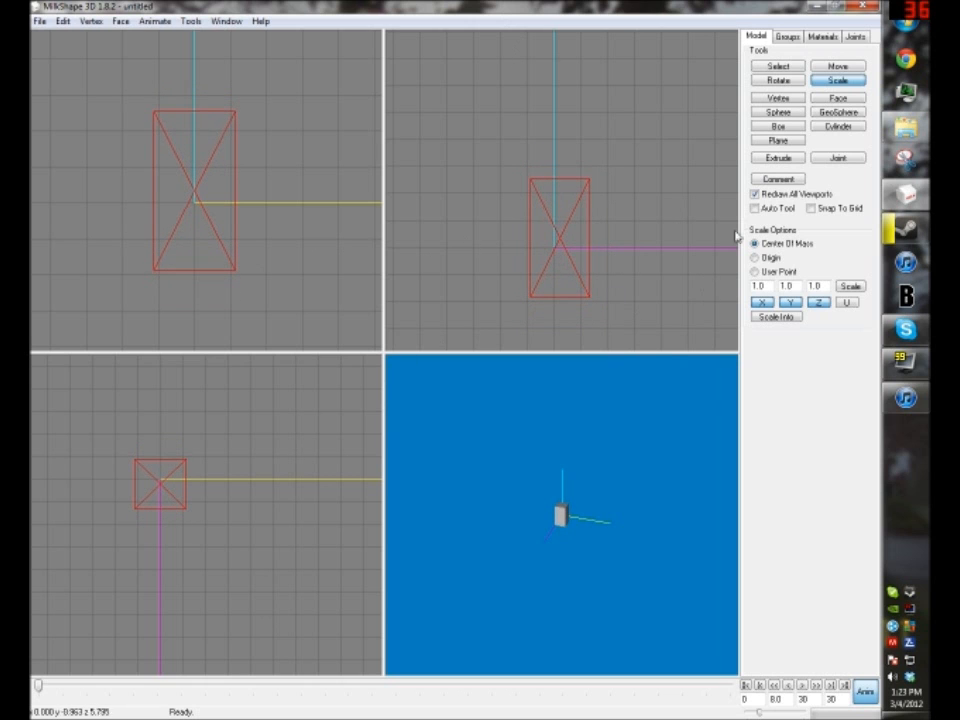
left_click(849, 66)
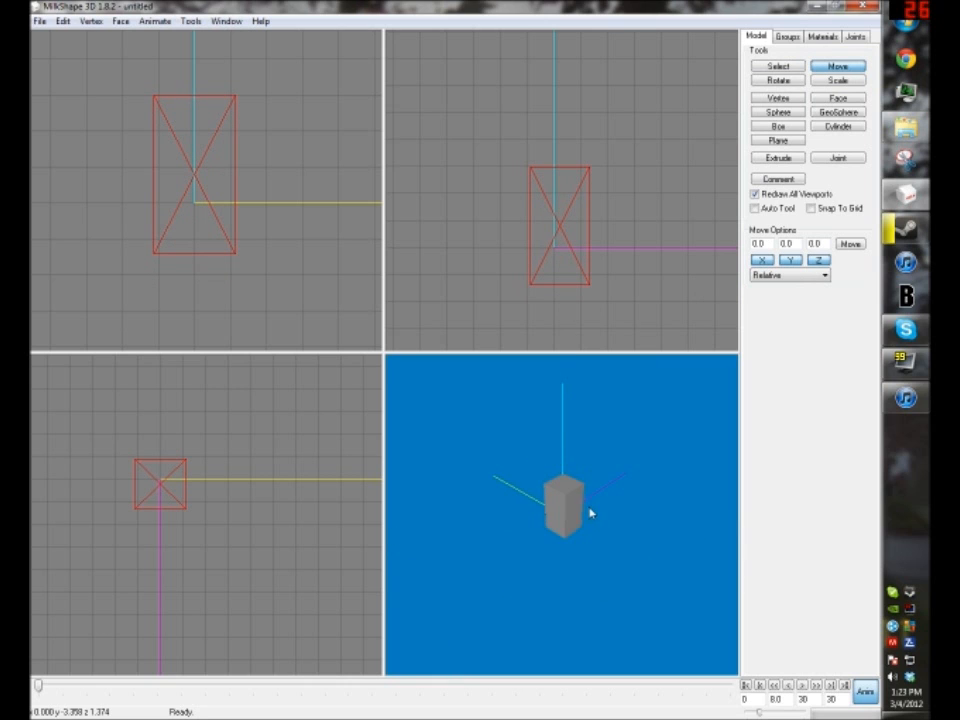
mouse_move(608, 500)
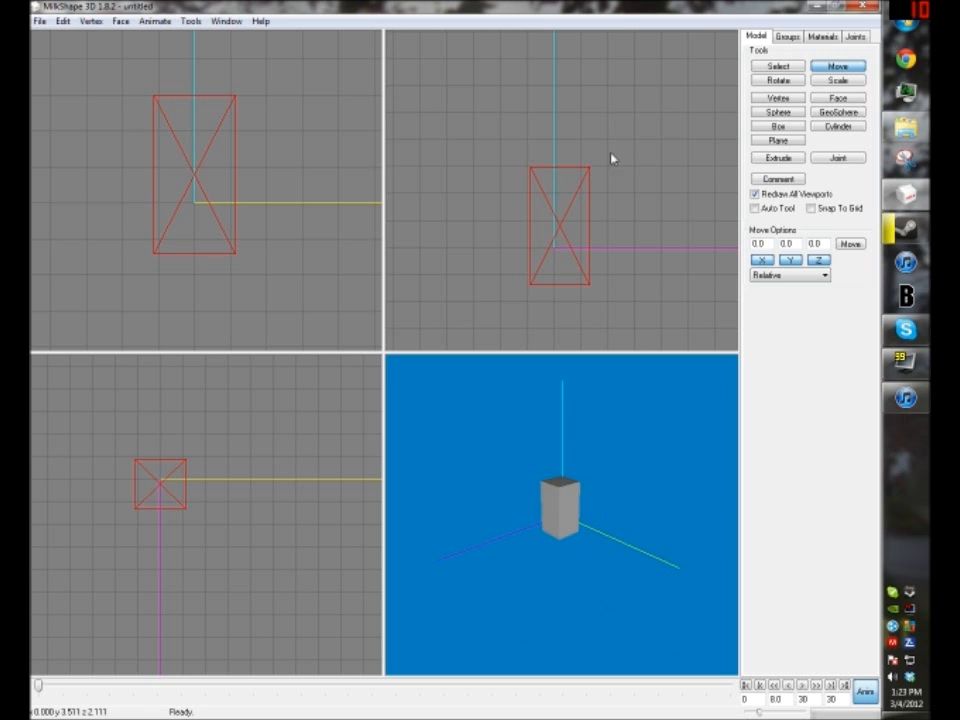
left_click(39, 21)
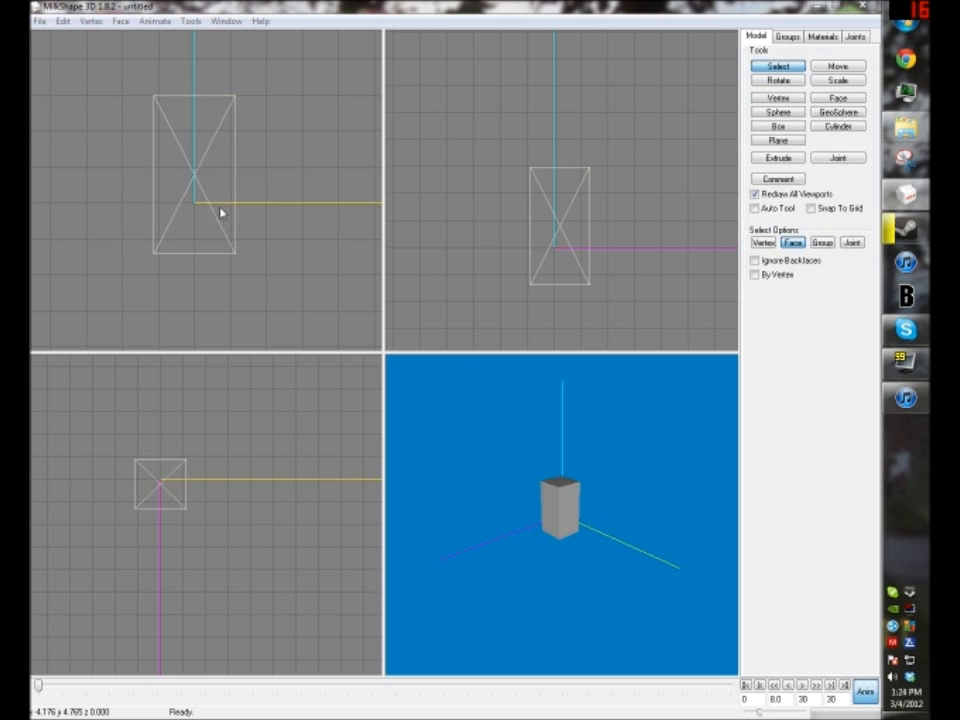
Merge the HANDS2 model from the Models folder into the scene.
left_click(40, 18)
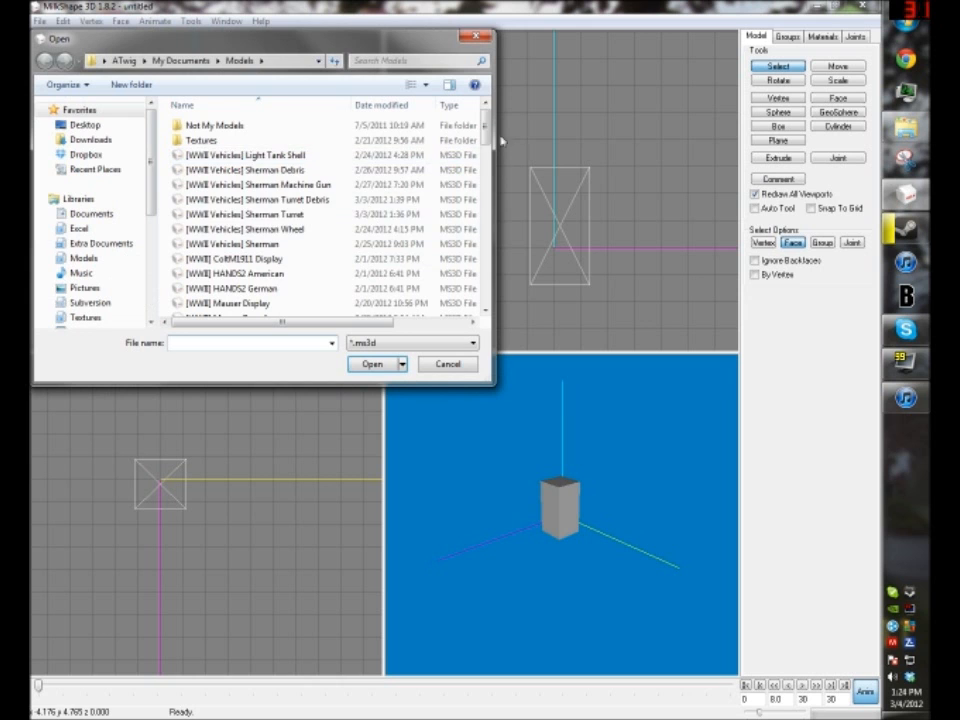
scroll("down", 3)
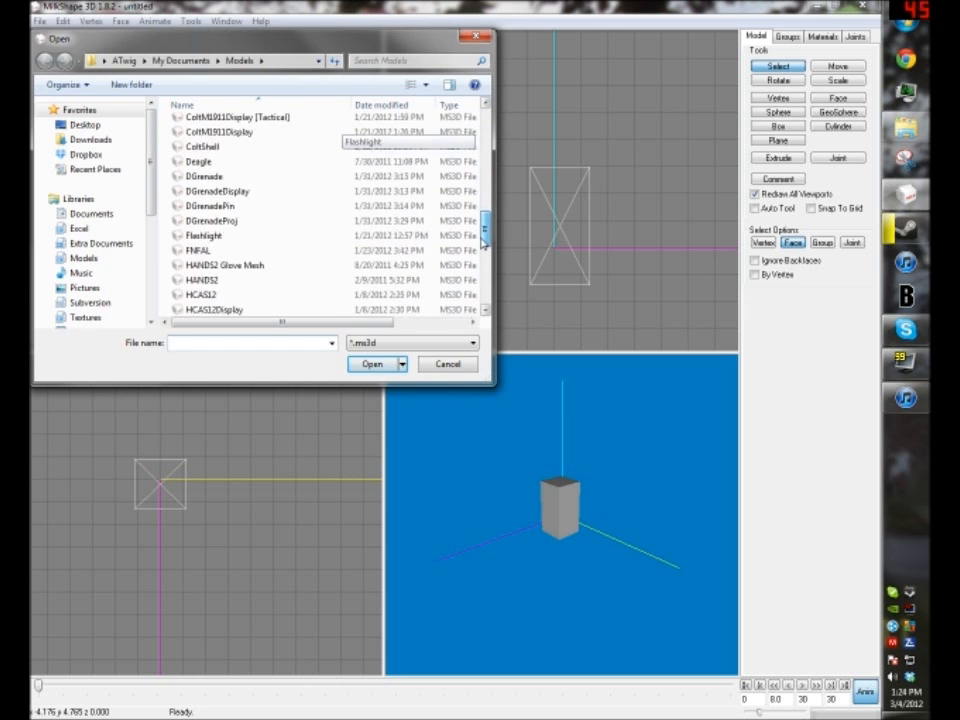
scroll("down", 3)
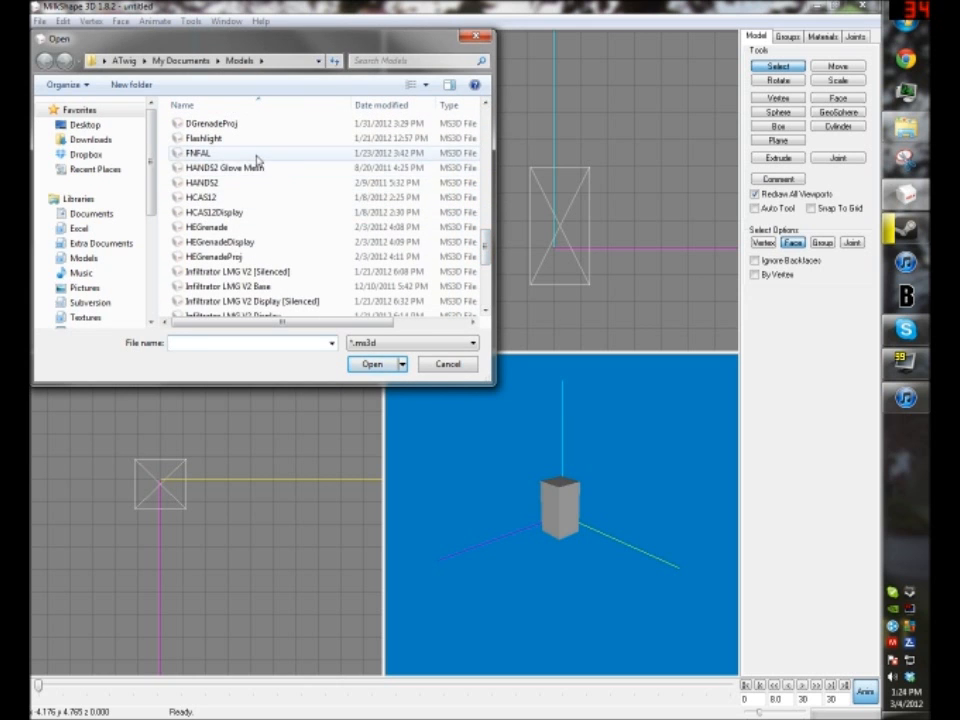
left_click(197, 152)
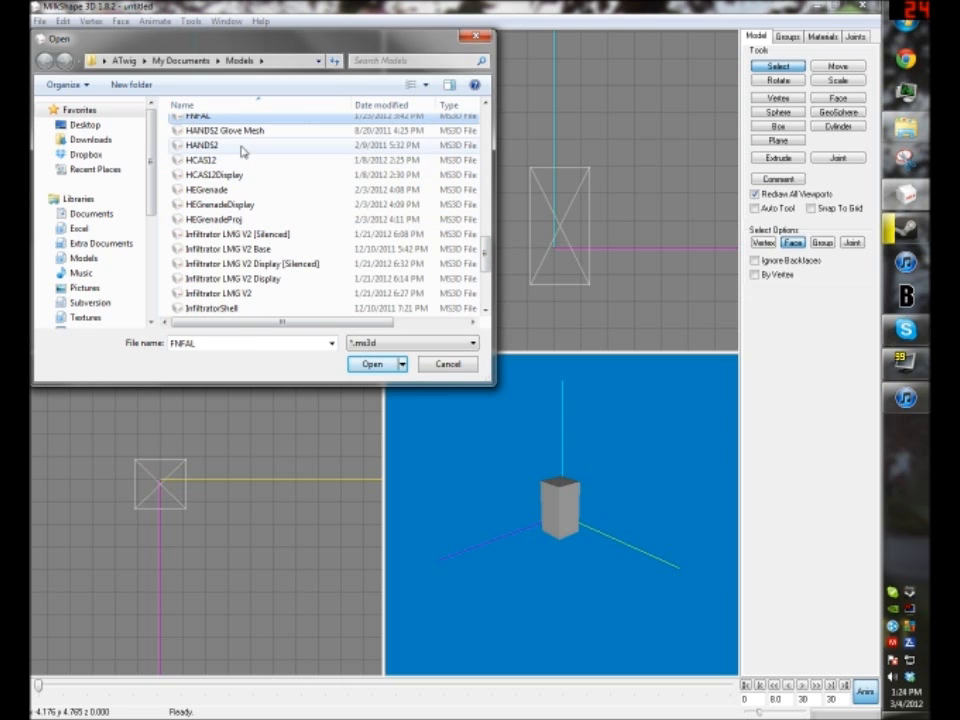
left_click(200, 145)
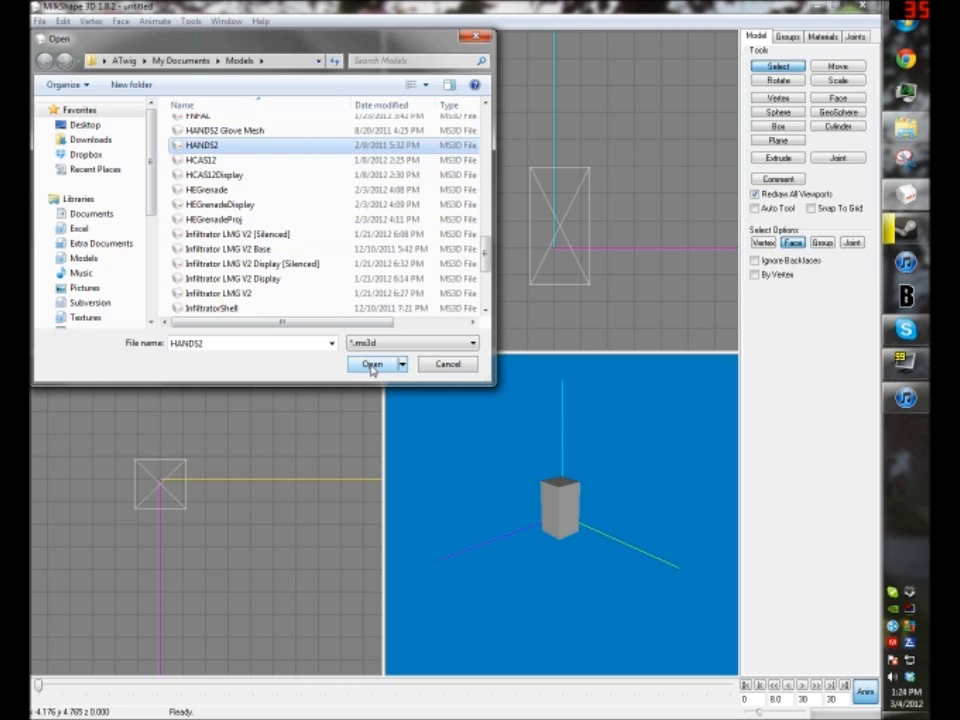
left_click(371, 364)
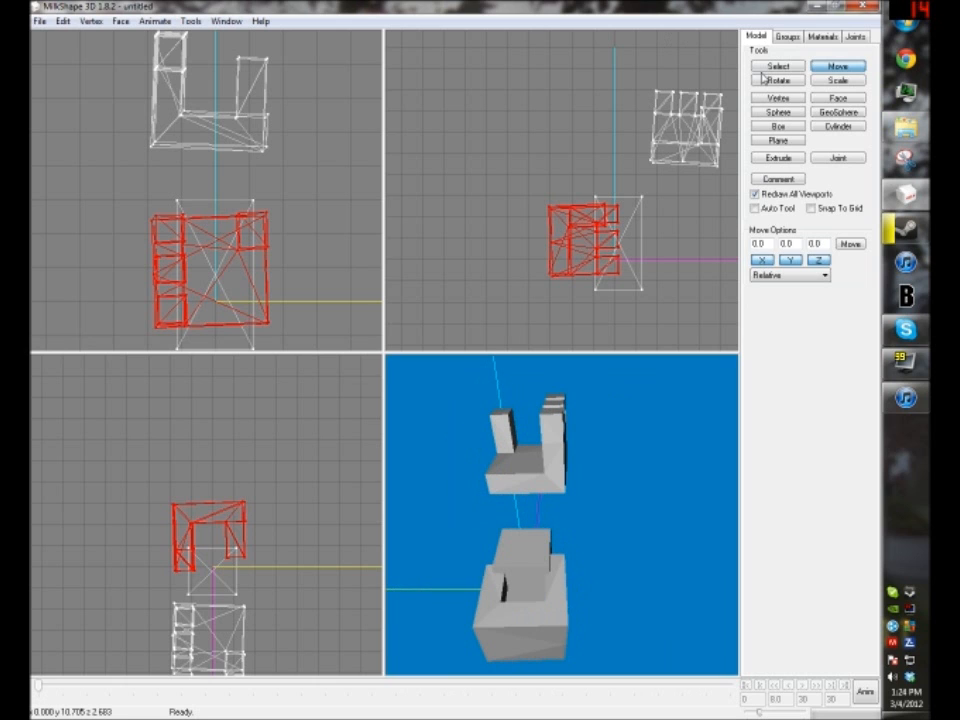
Narrow the box body with Scale, then clear the selection.
left_click(790, 35)
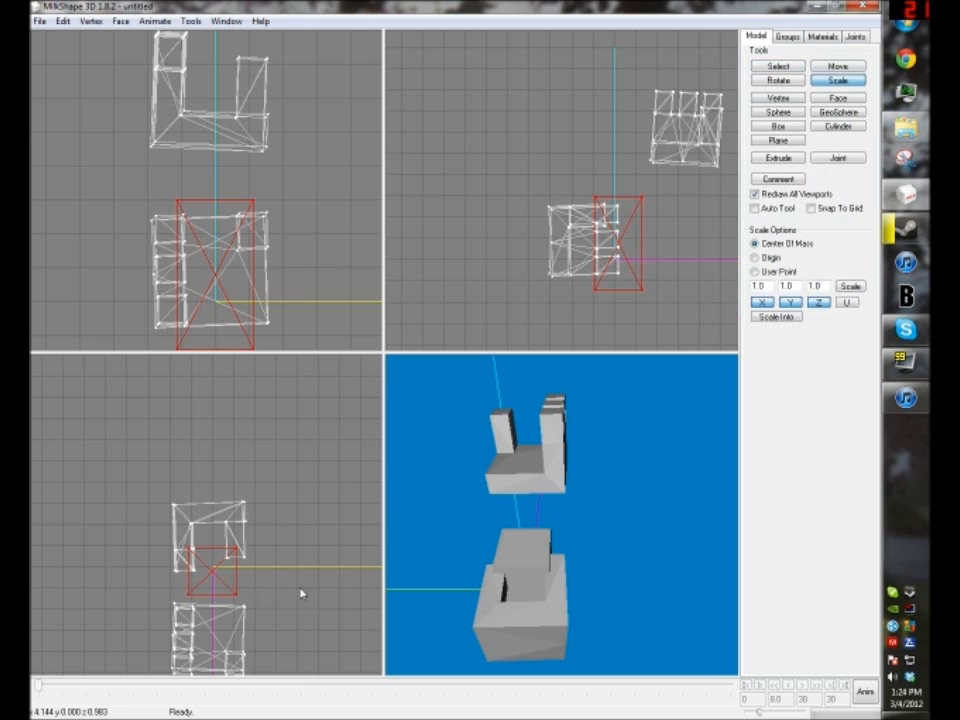
left_click(845, 64)
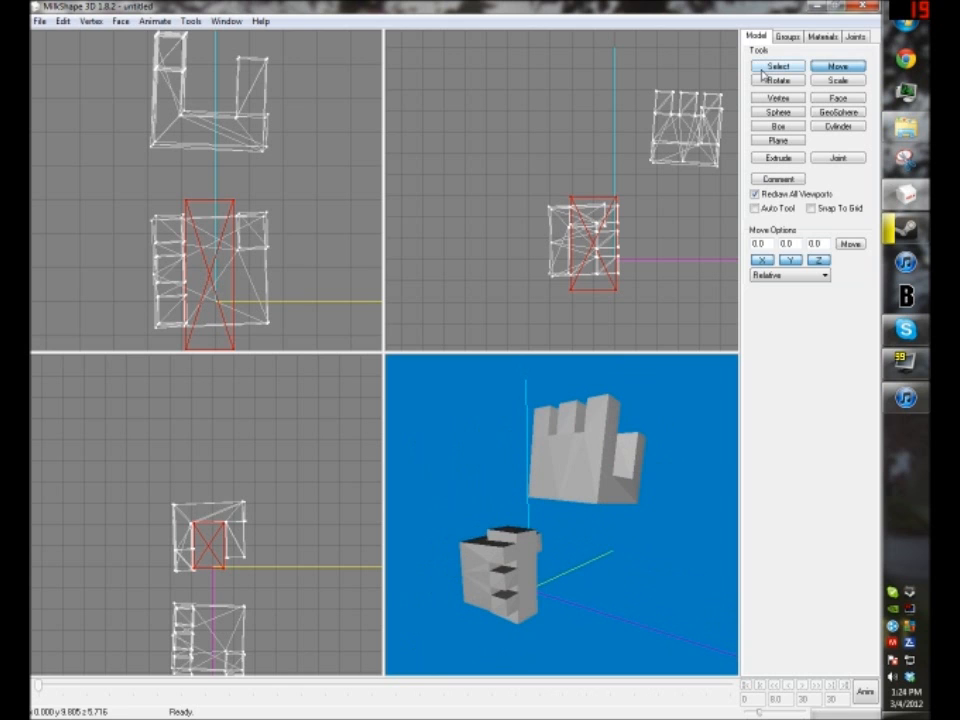
left_click(774, 65)
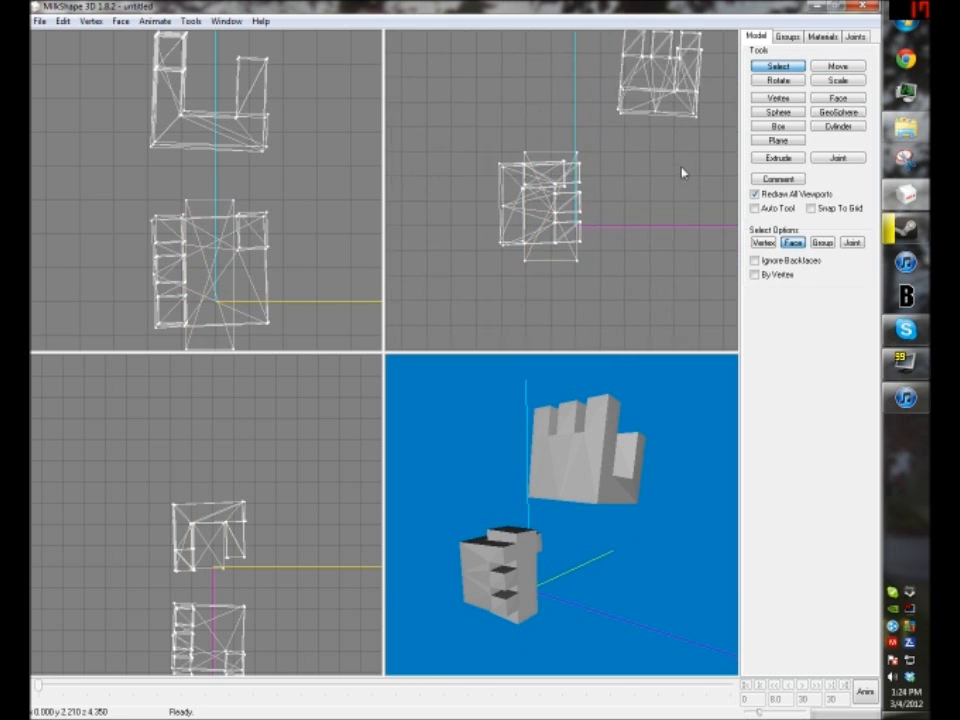
Reselect the box body and rotate it to tilt into the hand's grip.
left_click(787, 34)
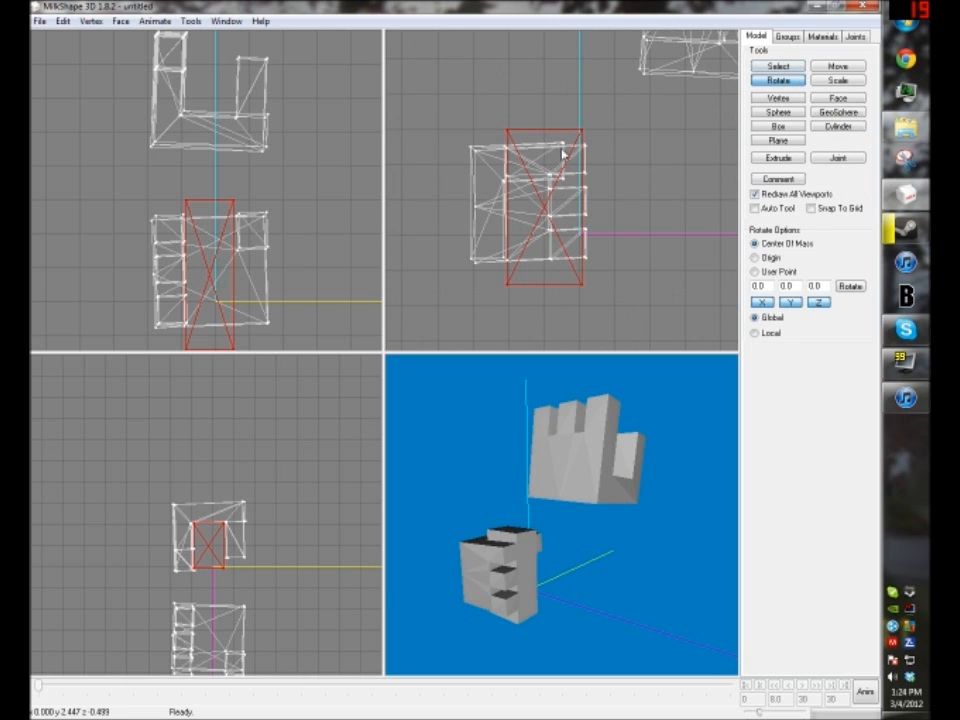
left_click(778, 65)
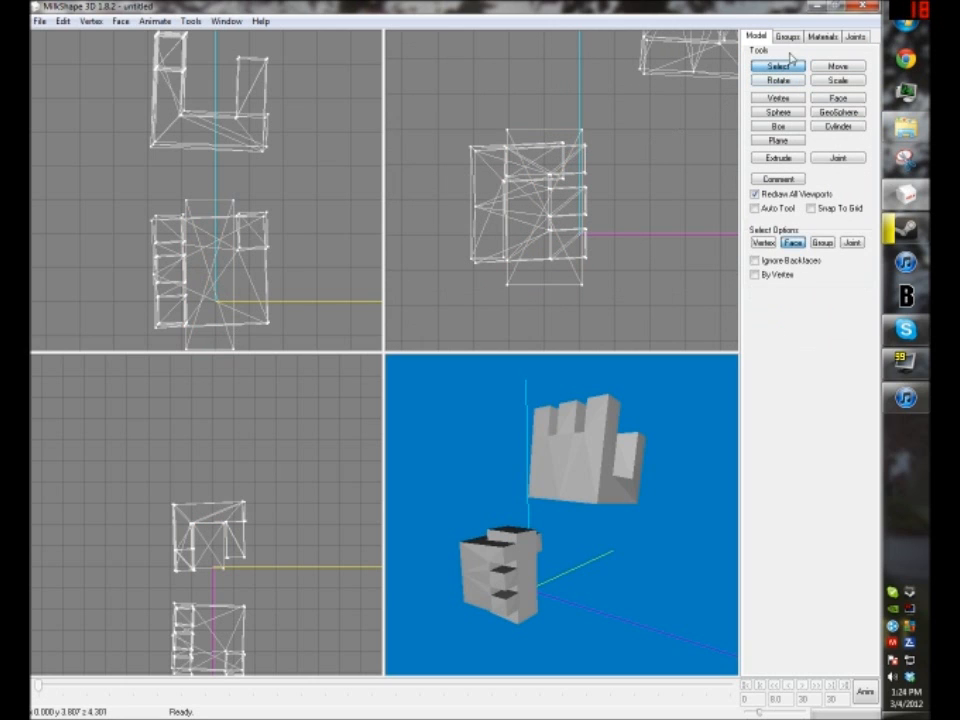
left_click(773, 77)
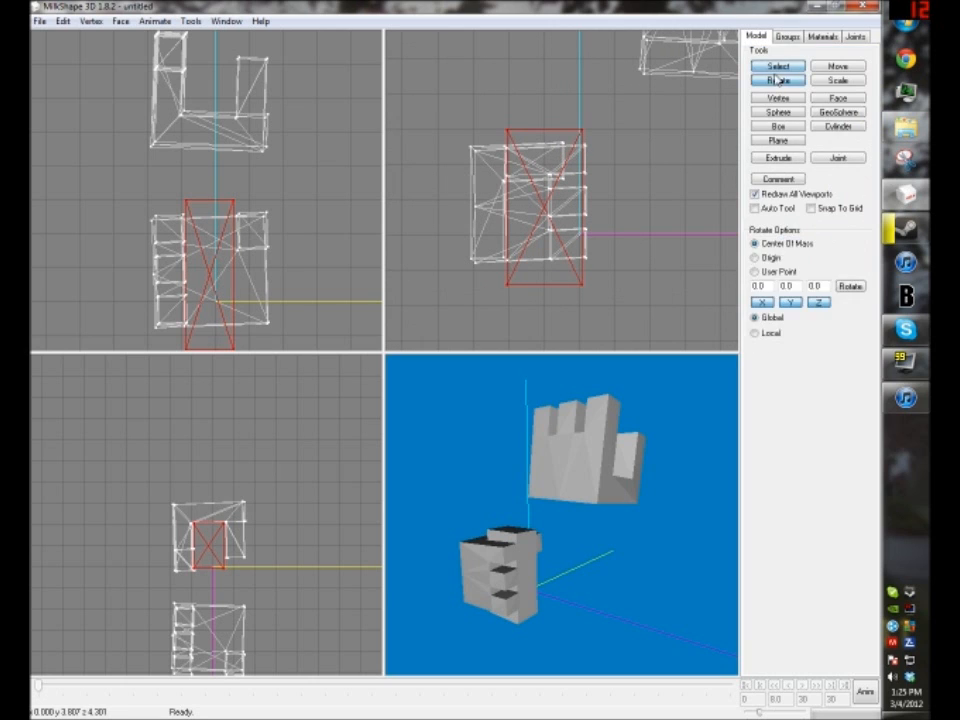
left_click(840, 64)
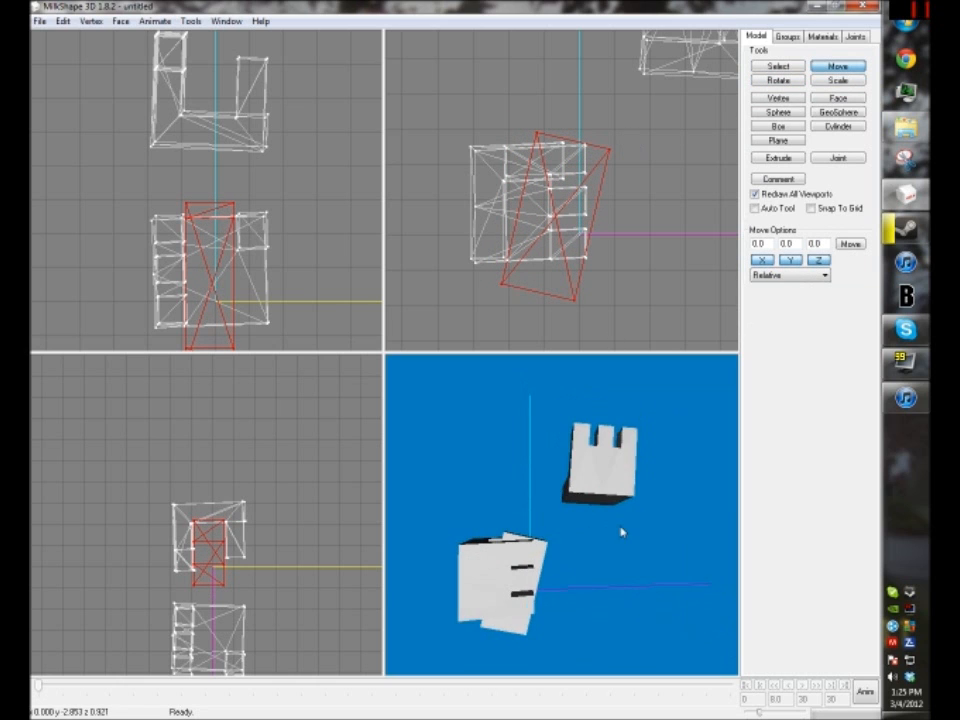
Remove the right hand group and pick the body's upper face in Face mode.
left_click(773, 65)
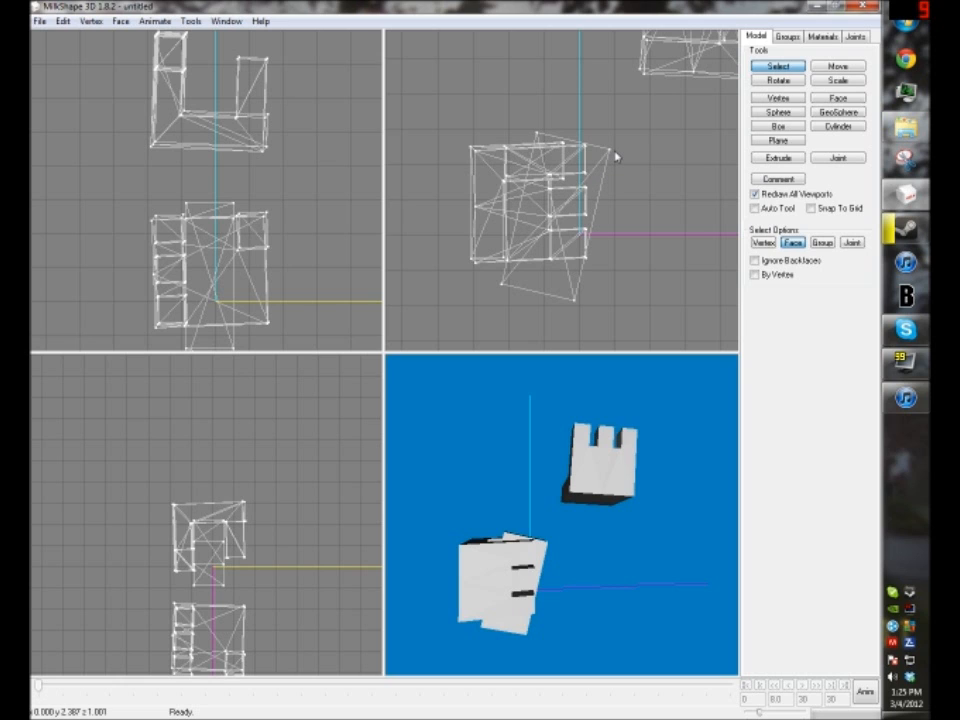
left_click(789, 34)
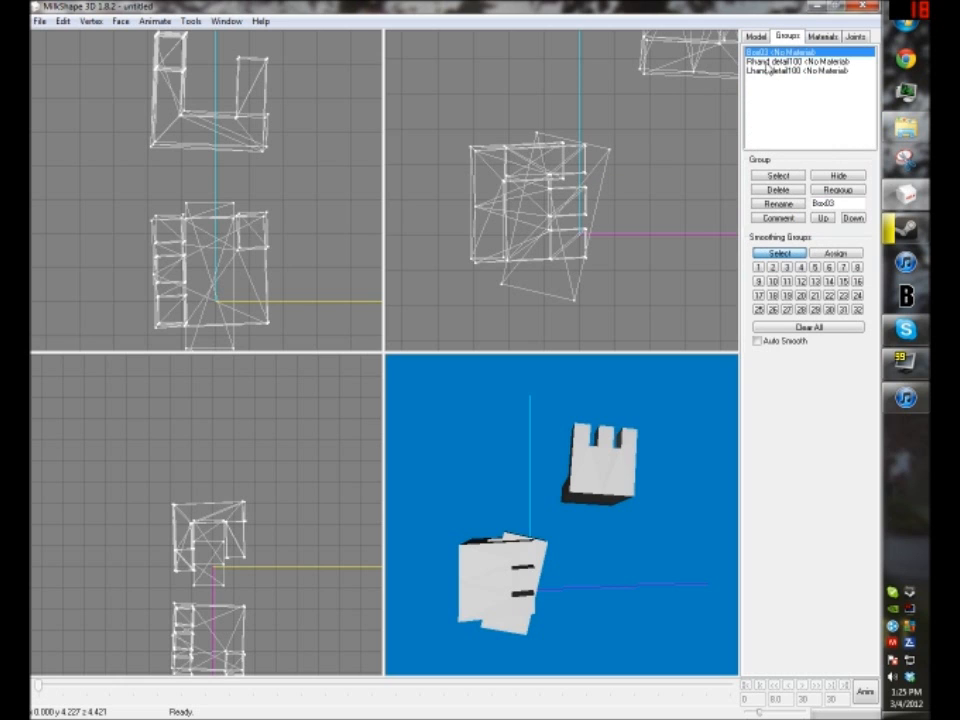
left_click(798, 61)
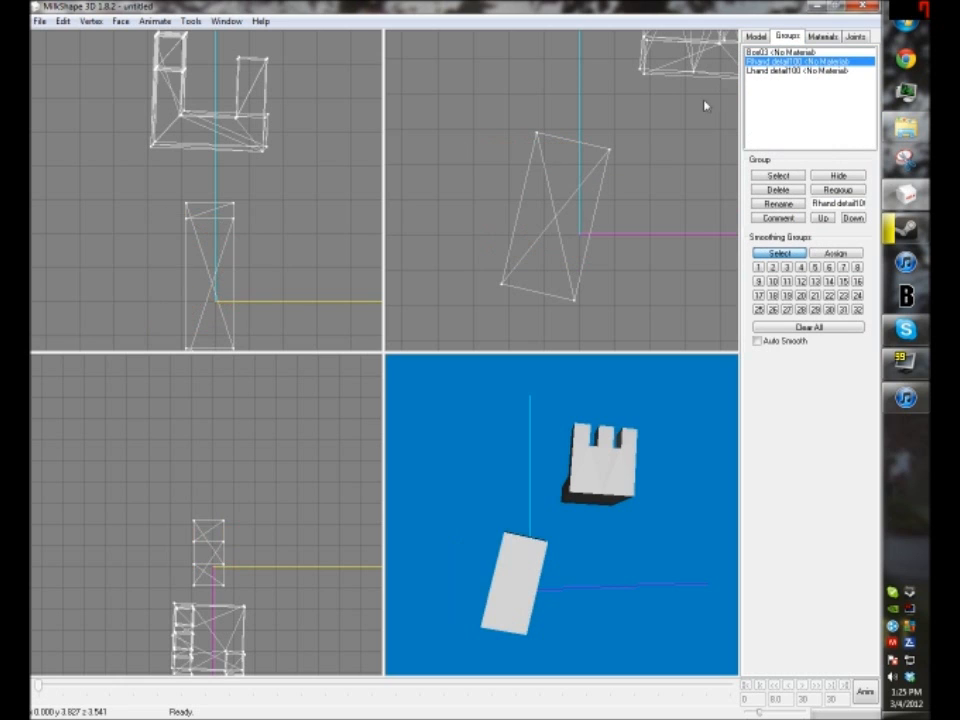
left_click(764, 36)
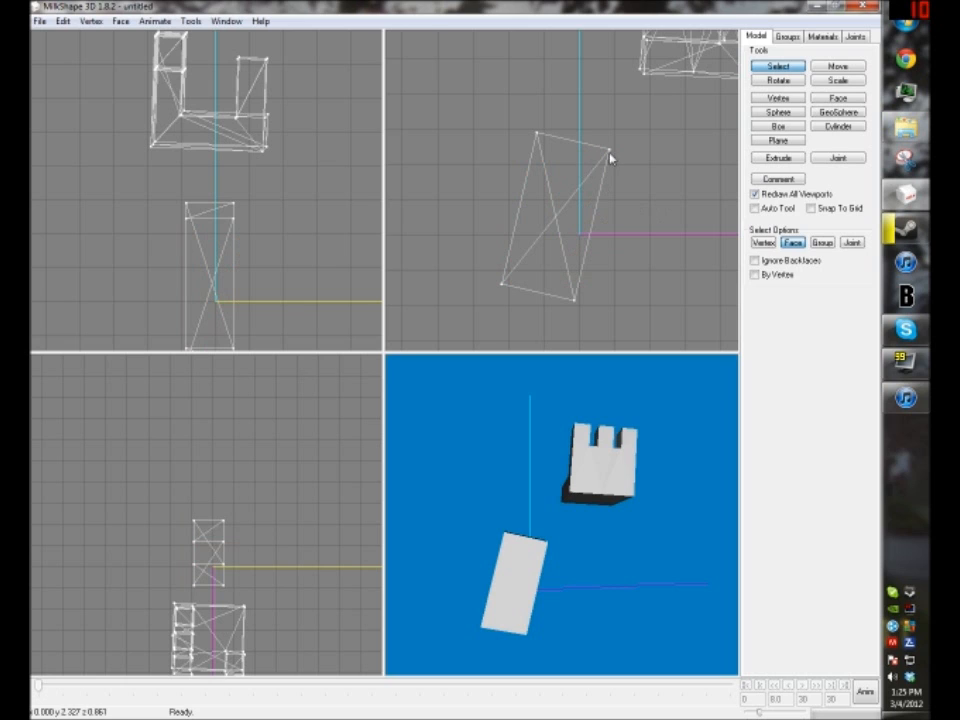
mouse_move(618, 169)
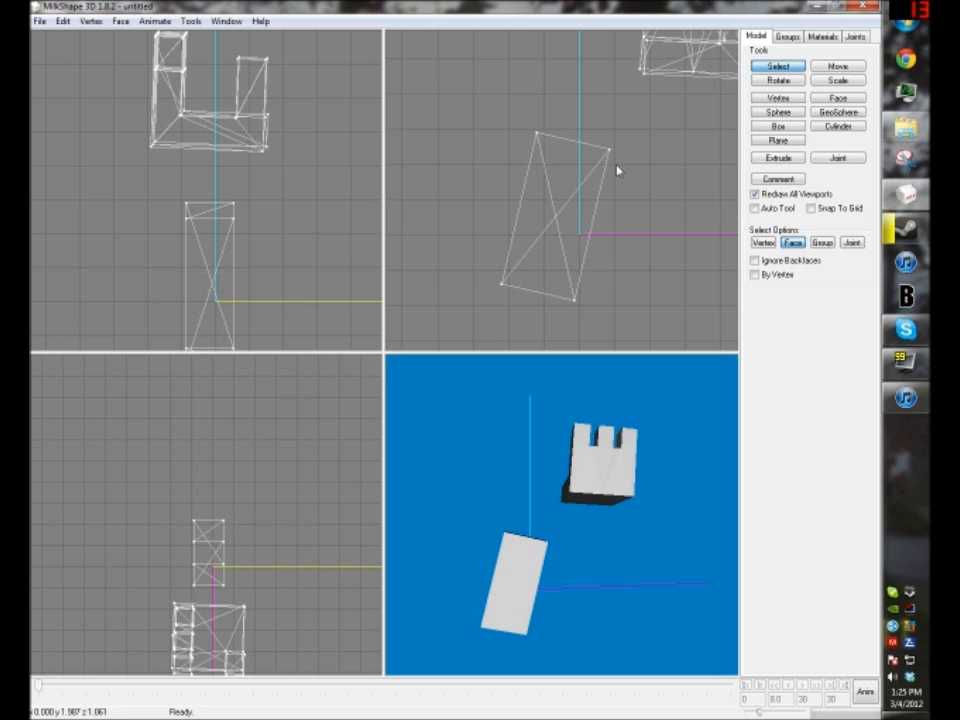
left_click(562, 212)
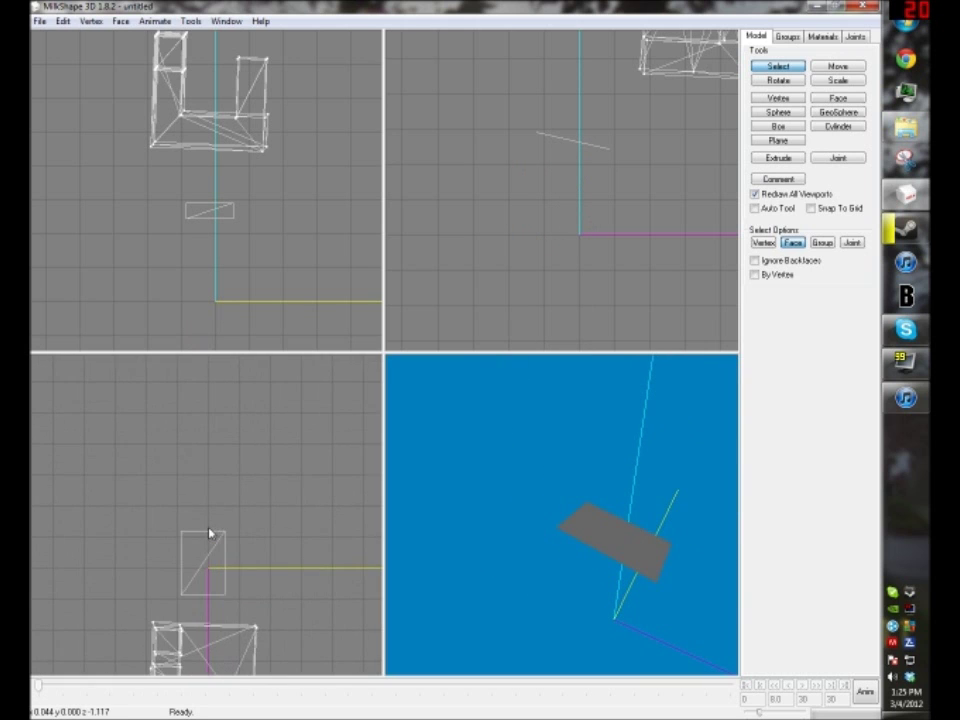
mouse_move(243, 577)
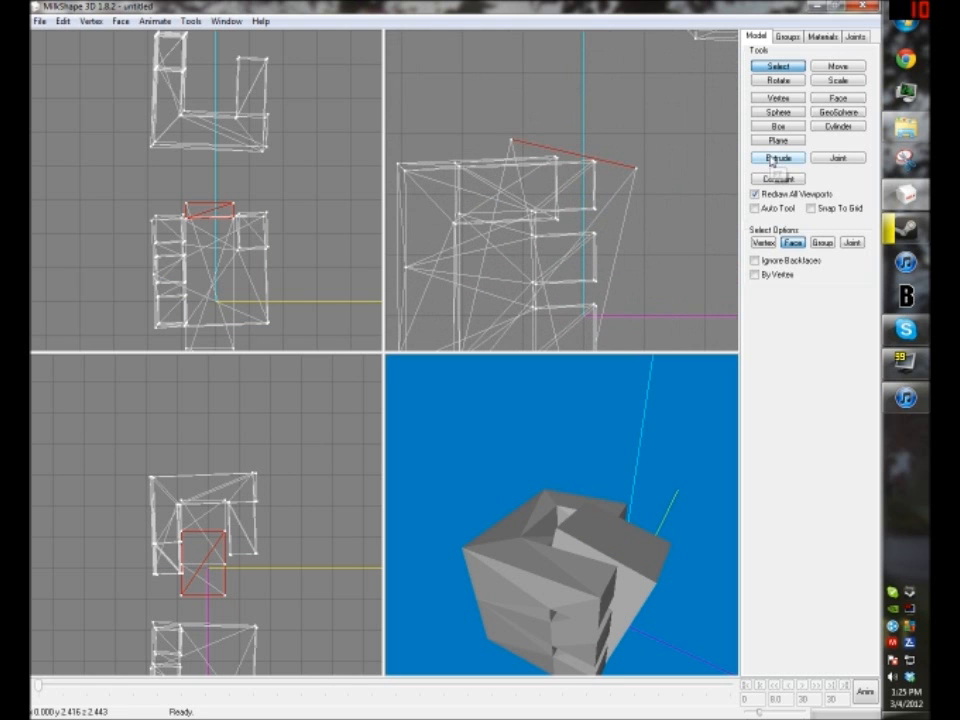
mouse_move(777, 178)
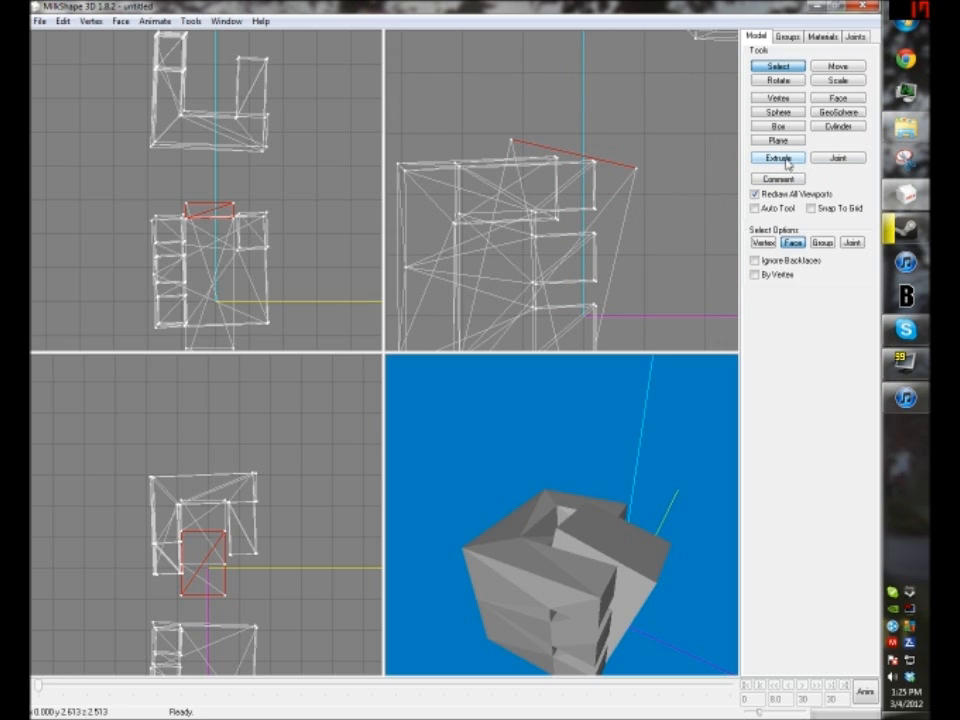
Extrude the upper face out from the body and extrude it once more.
left_click(776, 157)
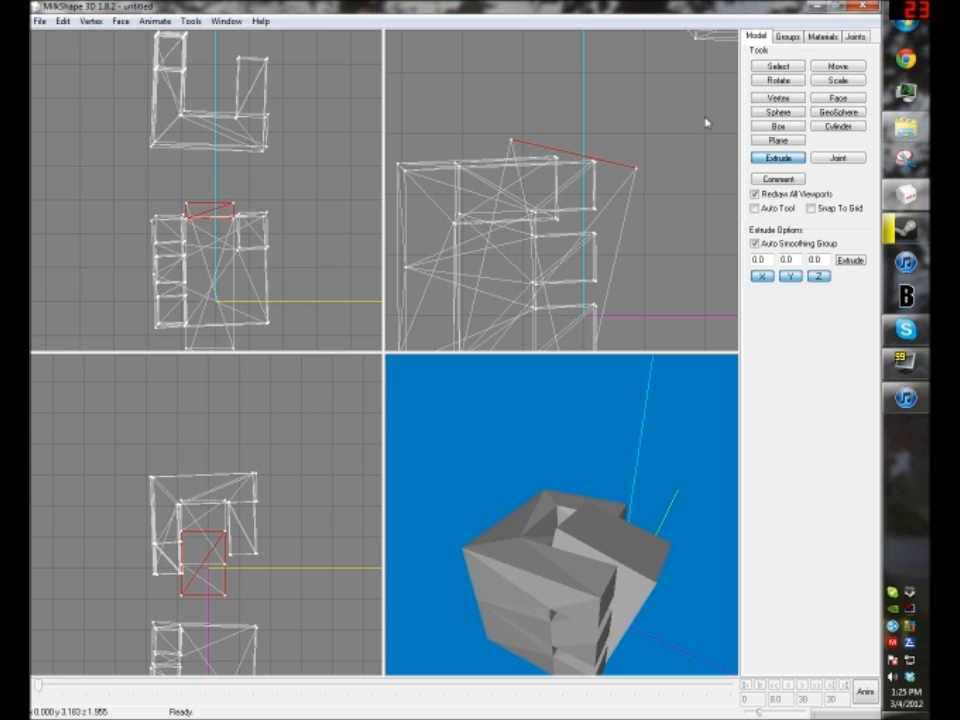
left_click(839, 64)
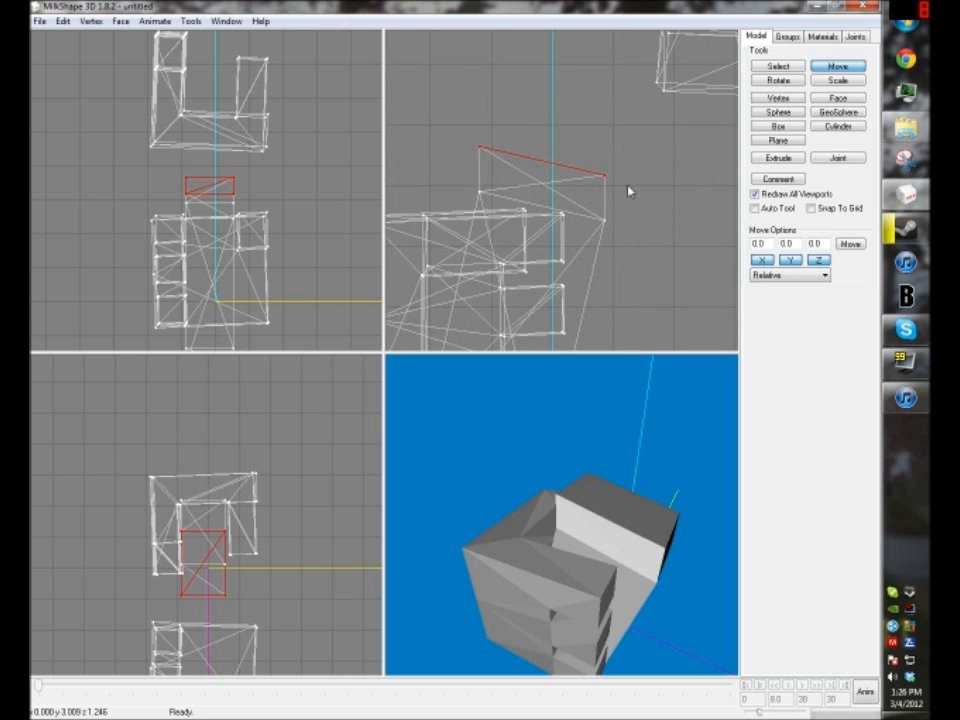
mouse_move(632, 191)
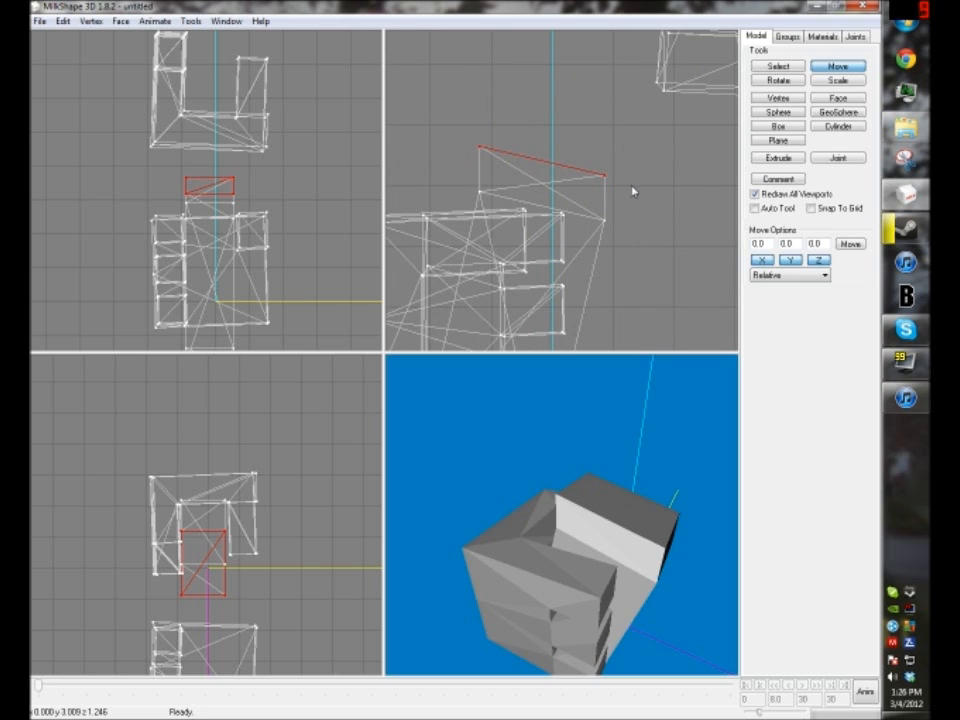
left_click(773, 157)
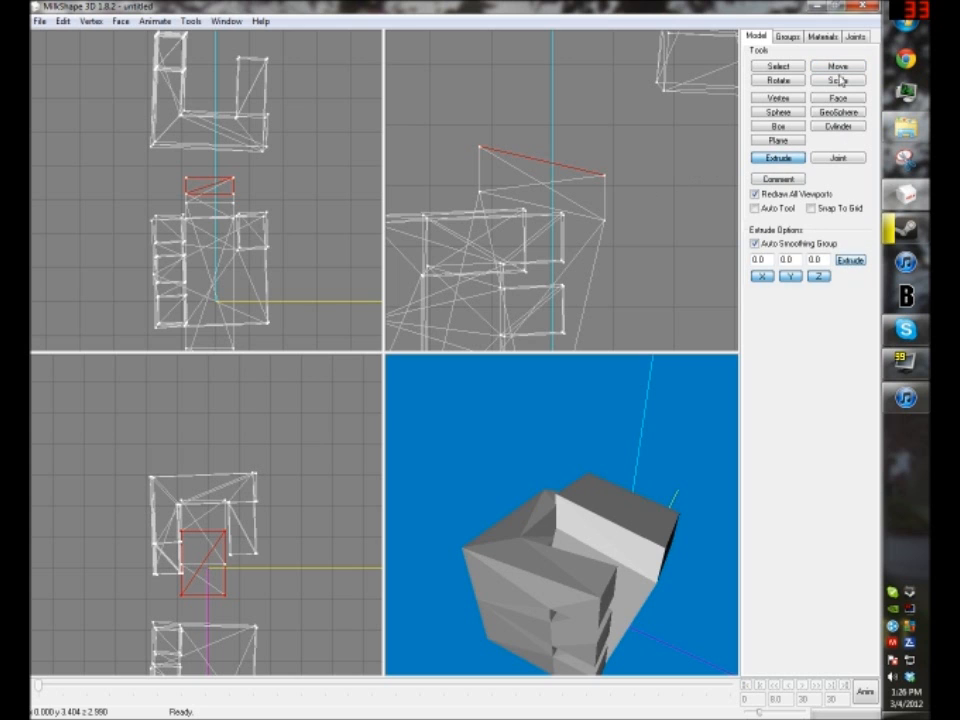
left_click(842, 64)
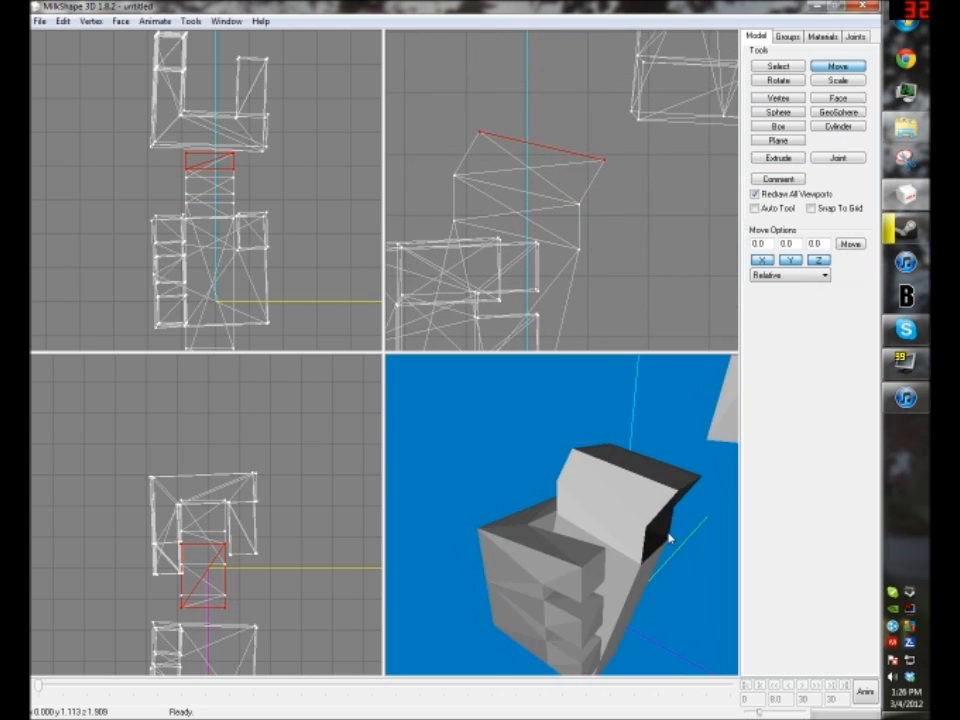
Add further extruded segments, bending the extension toward the hand.
left_click(778, 157)
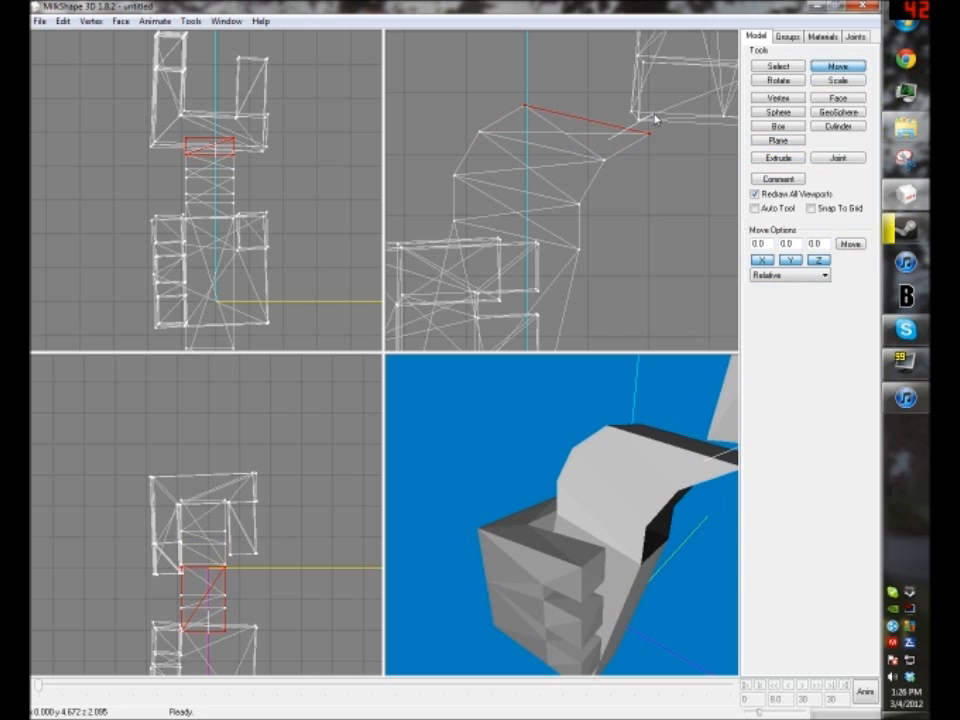
left_click(774, 64)
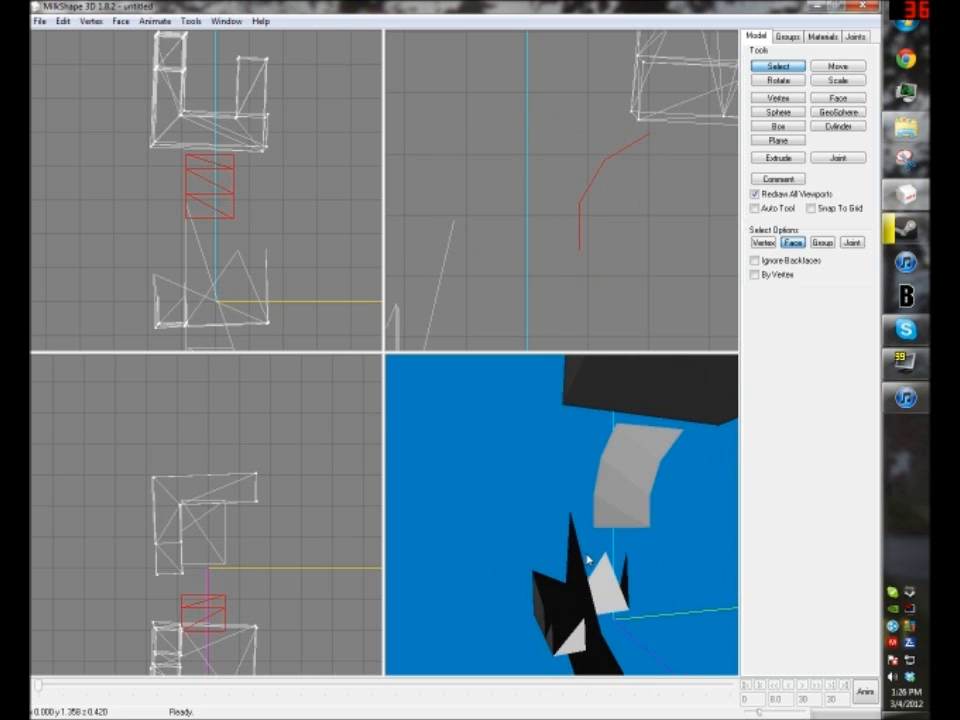
left_click(778, 157)
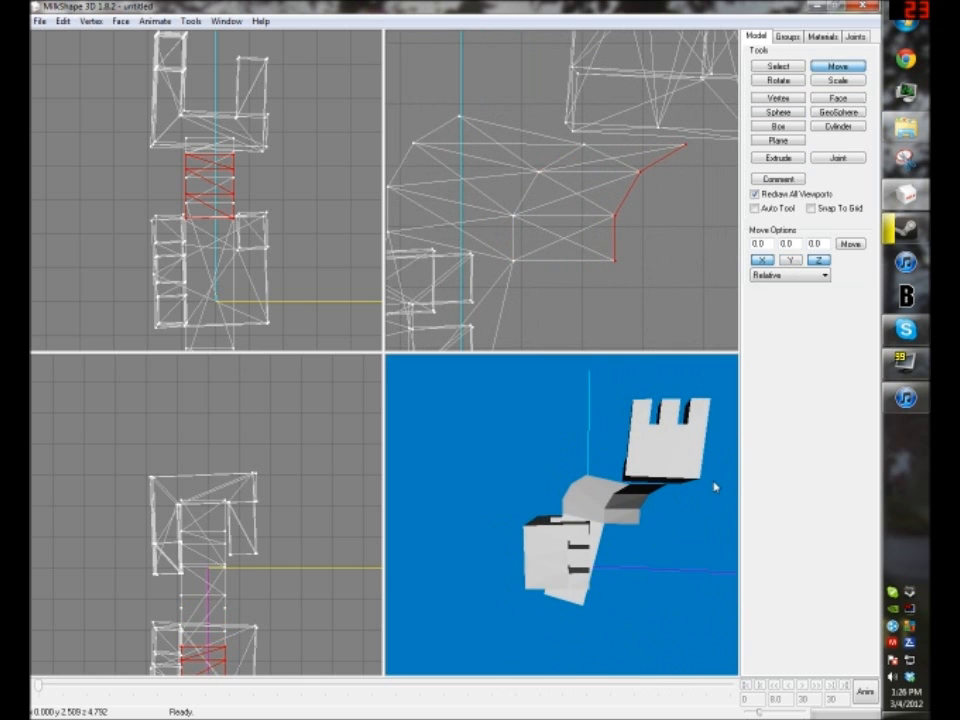
left_click(841, 79)
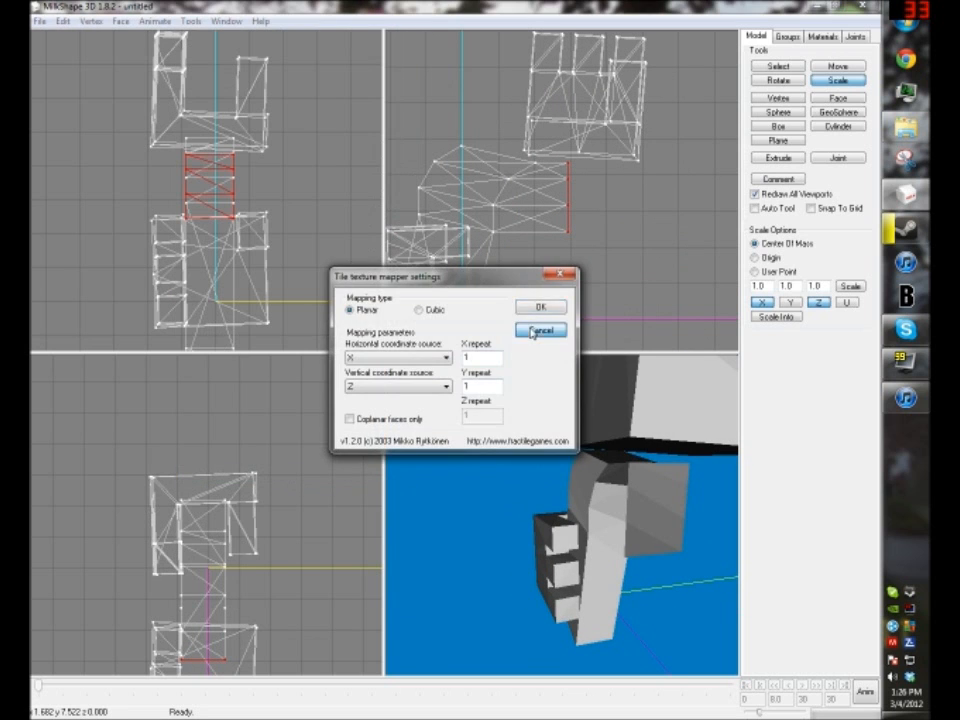
Cancel the tile texture mapper, reopen it from Tools, and cancel it again.
left_click(541, 330)
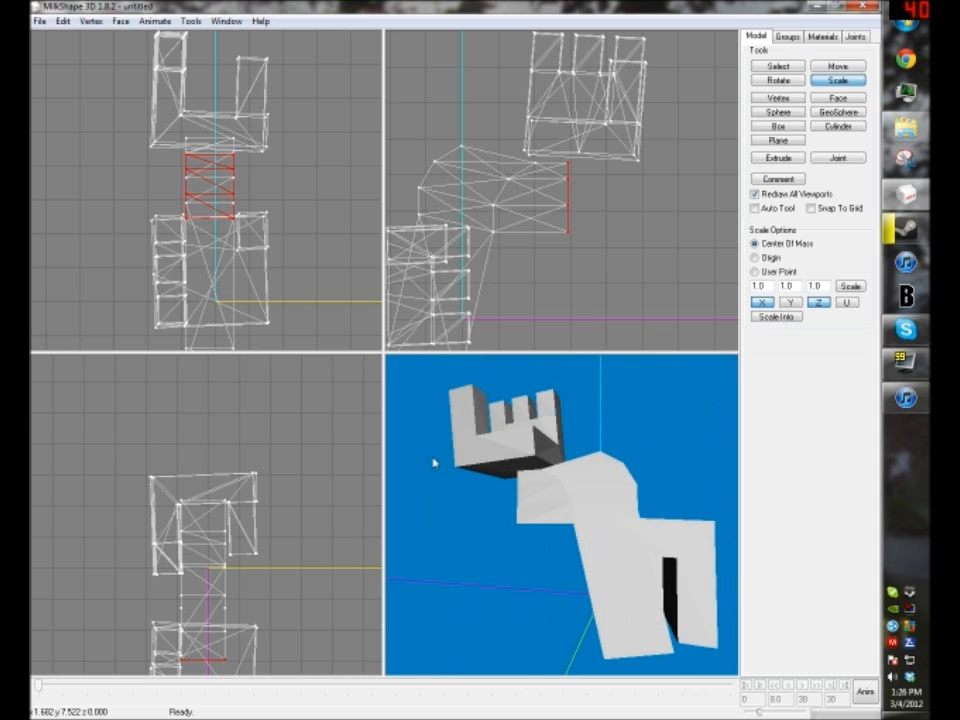
left_click(190, 18)
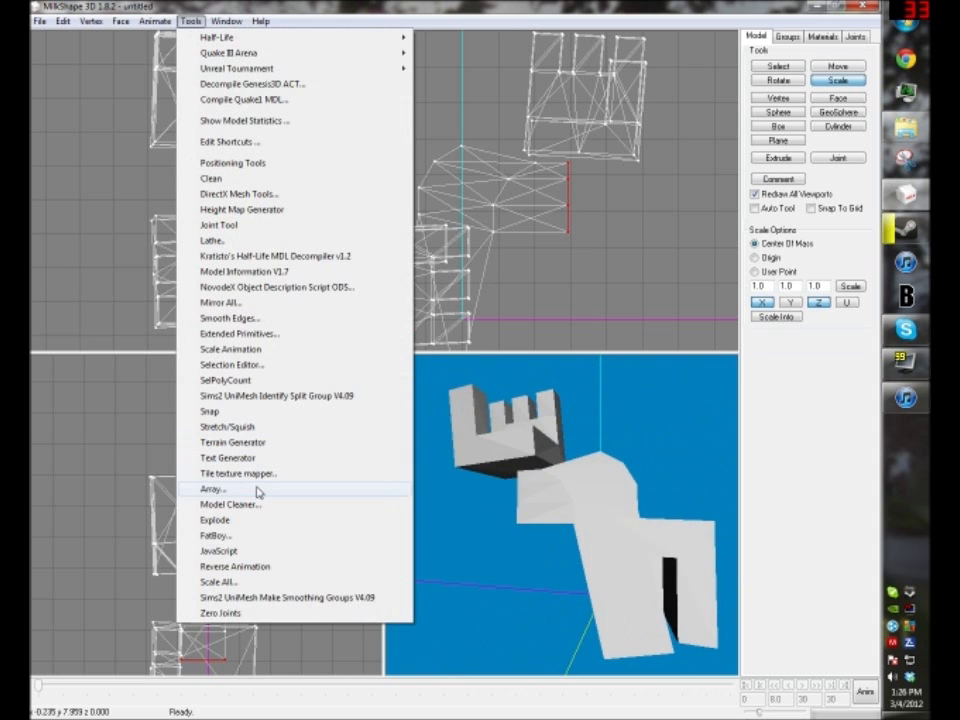
left_click(232, 473)
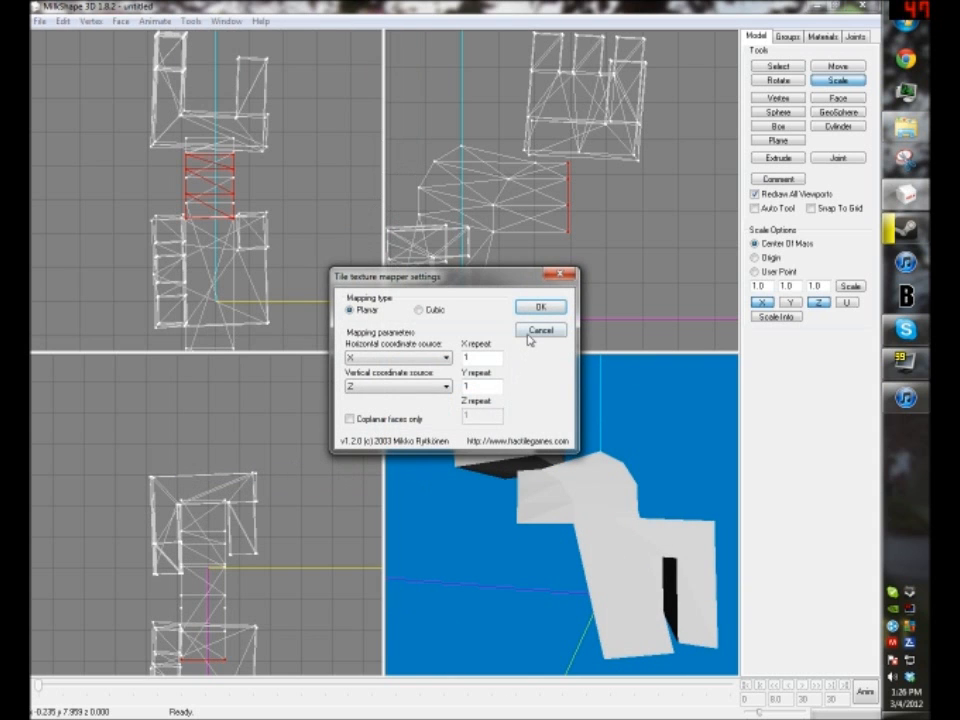
left_click(540, 306)
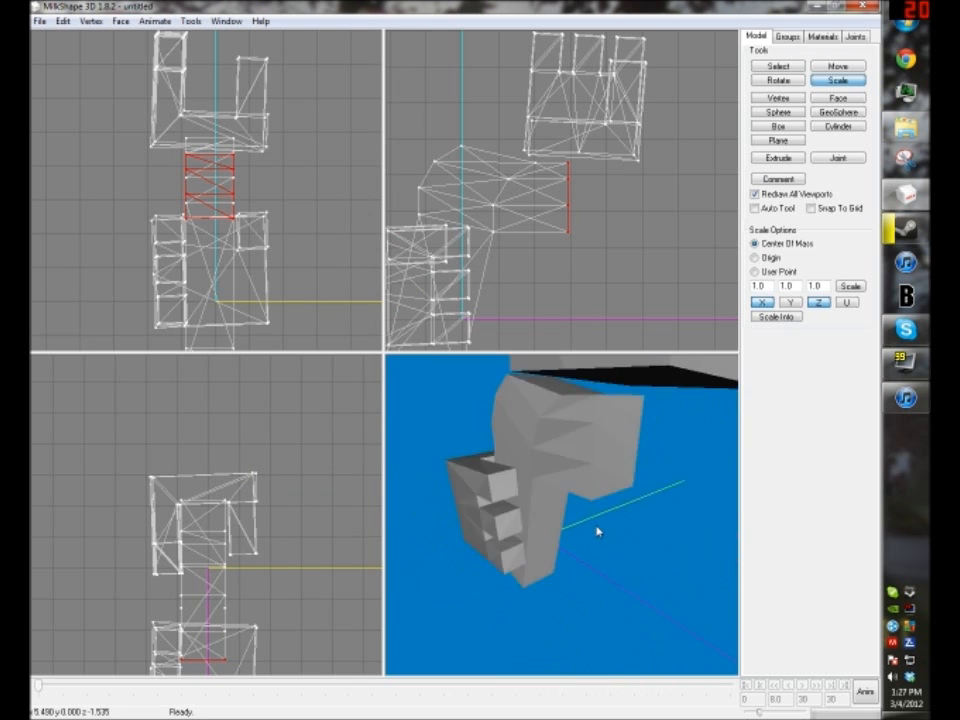
left_click(775, 65)
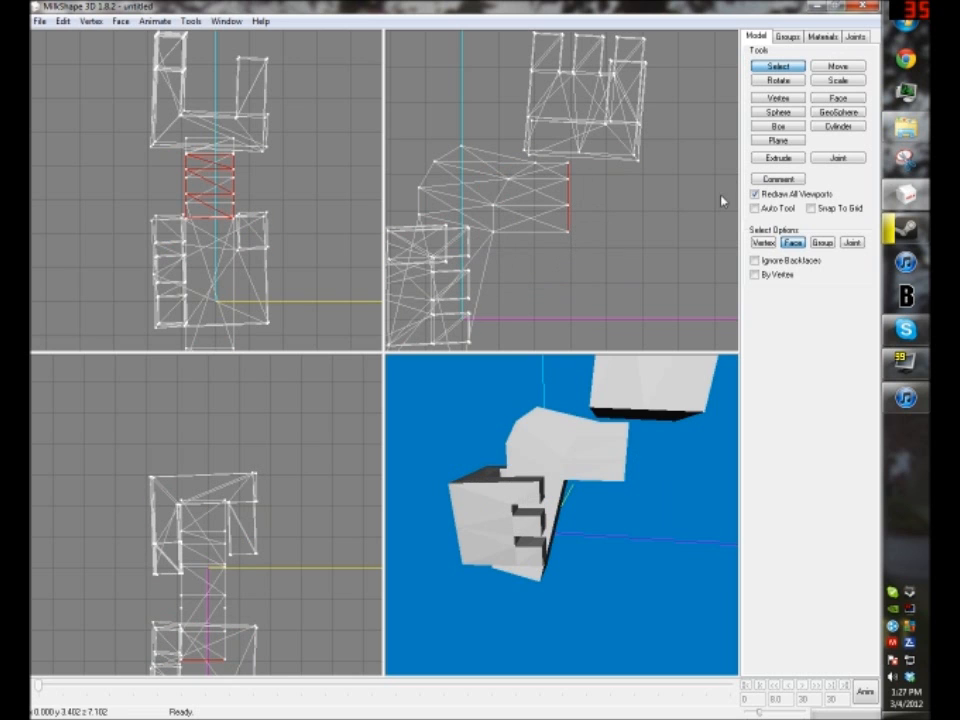
Push the extension's end face further forward and add a barrel cylinder.
left_click(777, 157)
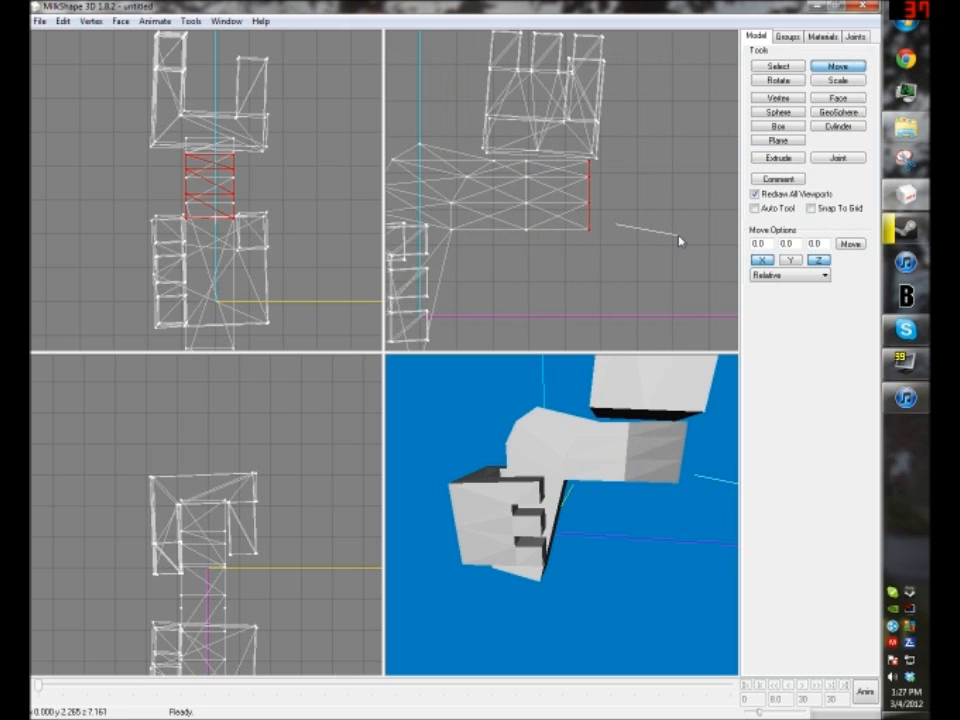
left_click(770, 64)
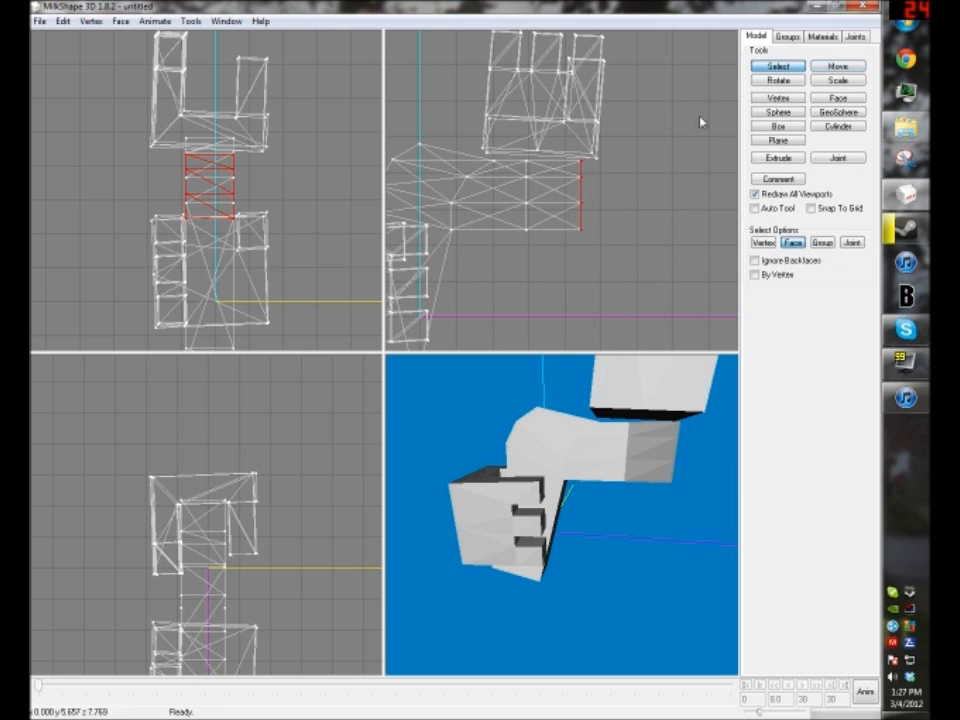
left_click(838, 128)
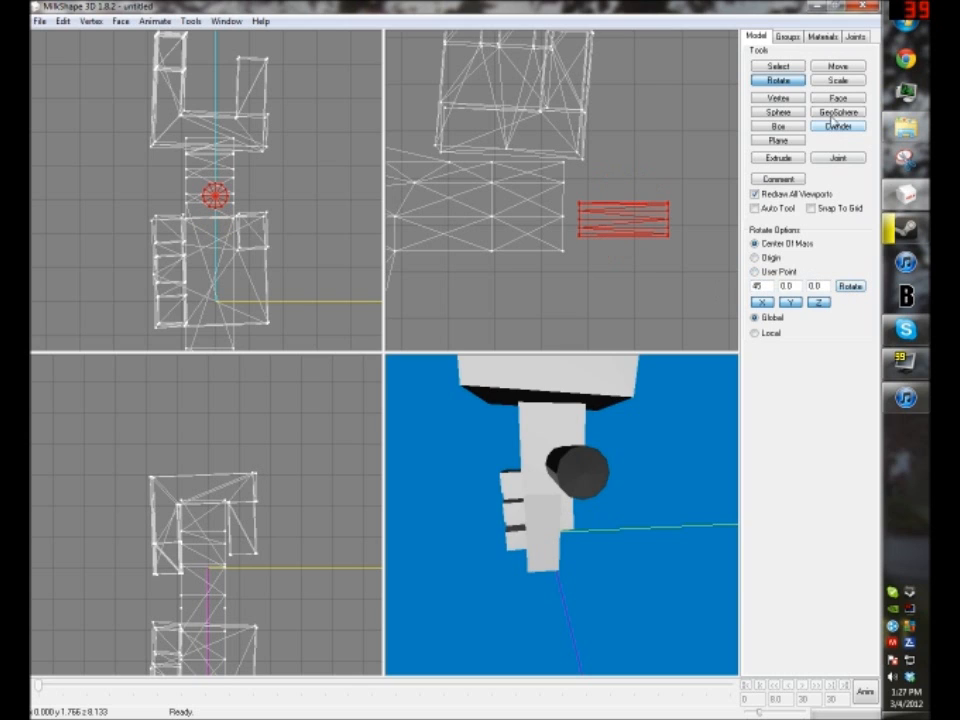
Duplicate the barrel cylinder and drag the copy just below the original.
left_click(838, 67)
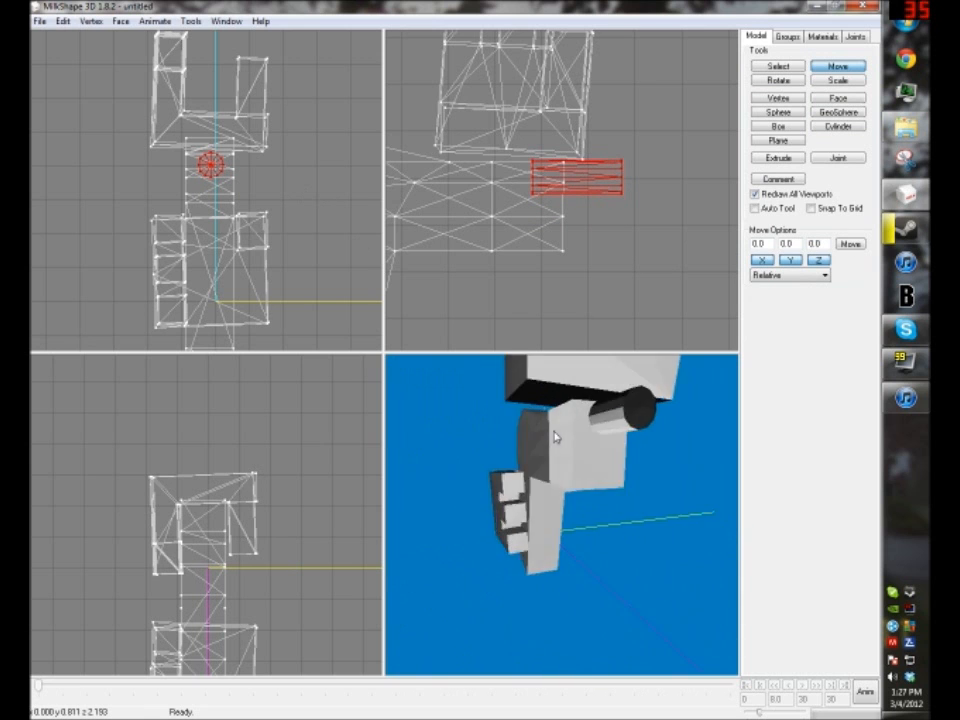
left_click_drag(555, 435, 545, 443)
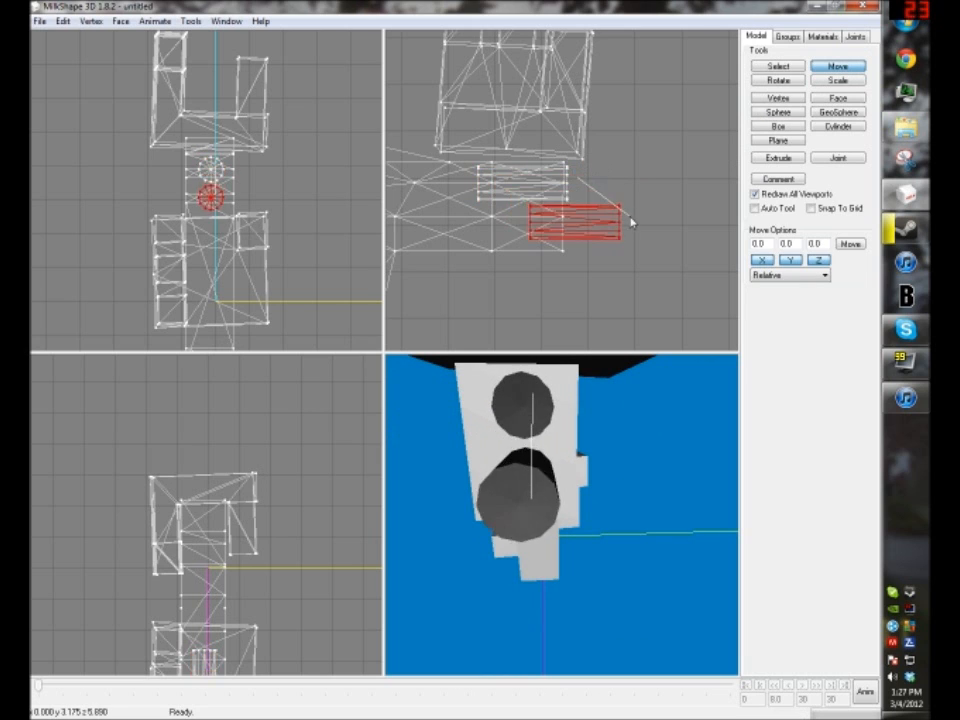
left_click(774, 65)
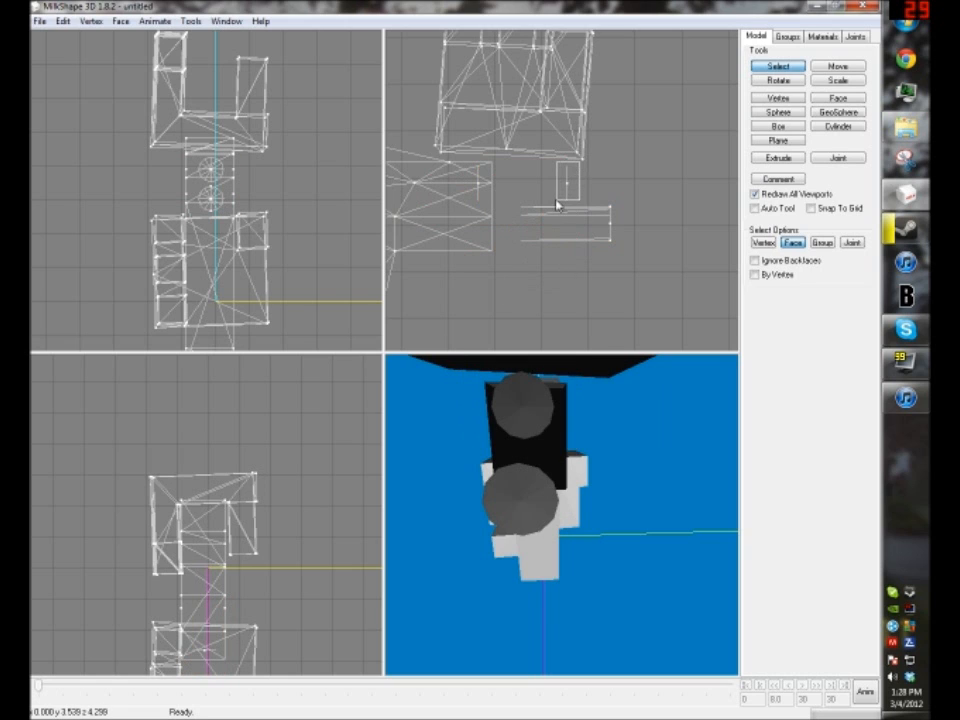
Extrude one cylinder's end face, stretching it into a long barrel along the body.
left_click(777, 158)
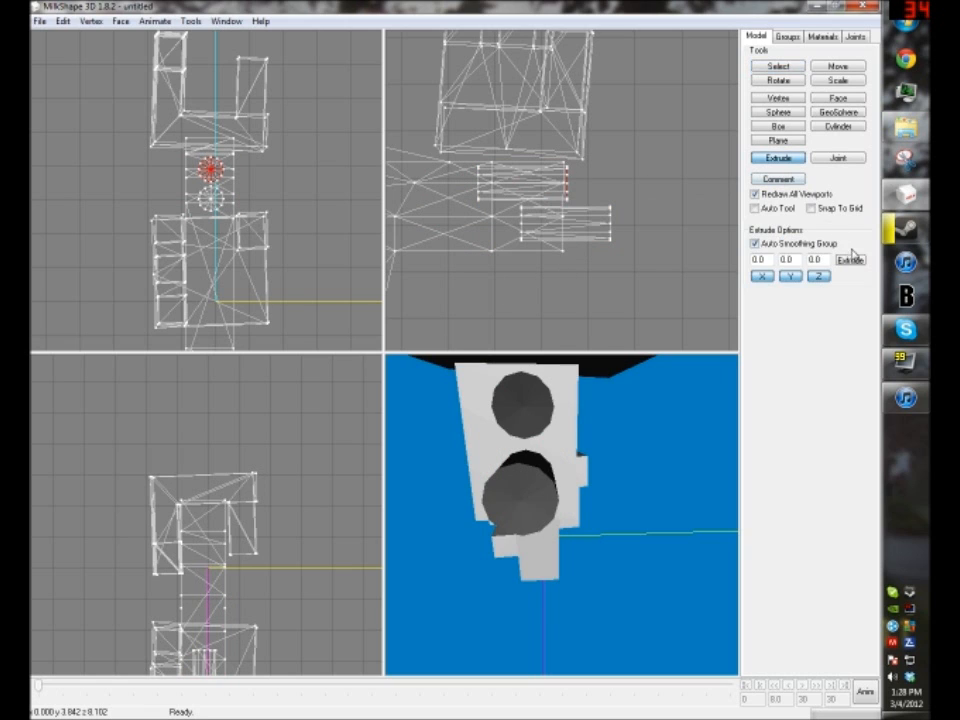
left_click(840, 66)
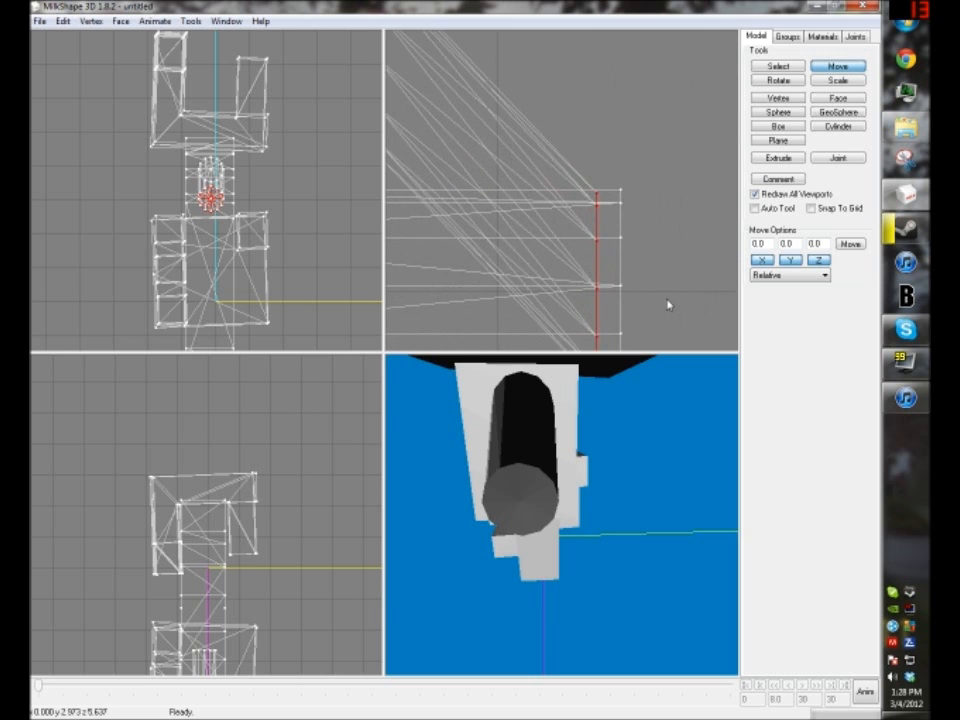
mouse_move(672, 300)
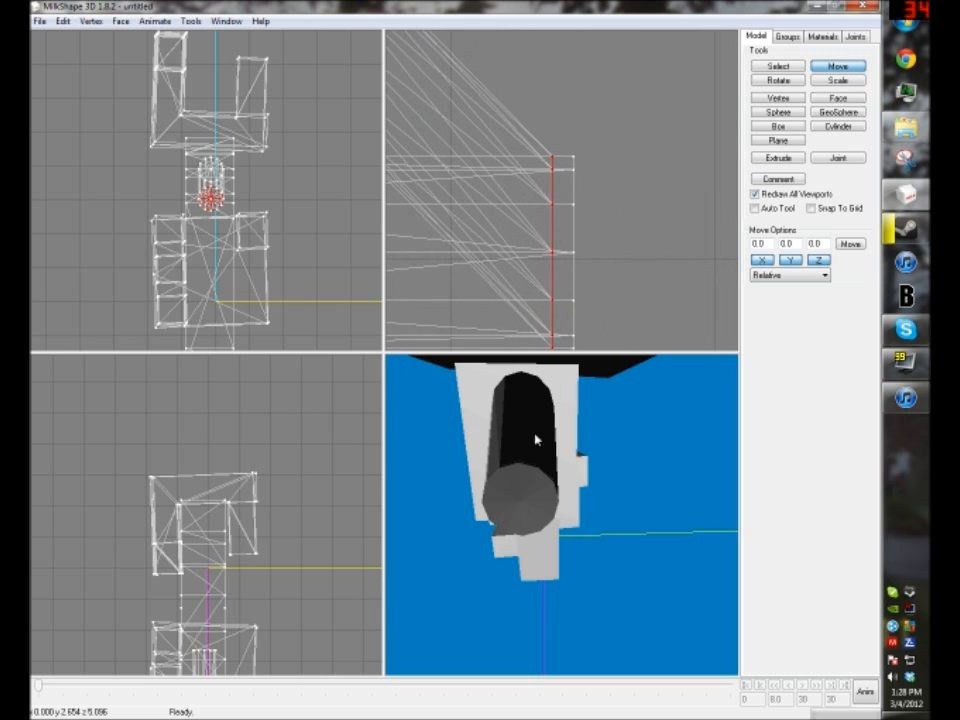
left_click(189, 17)
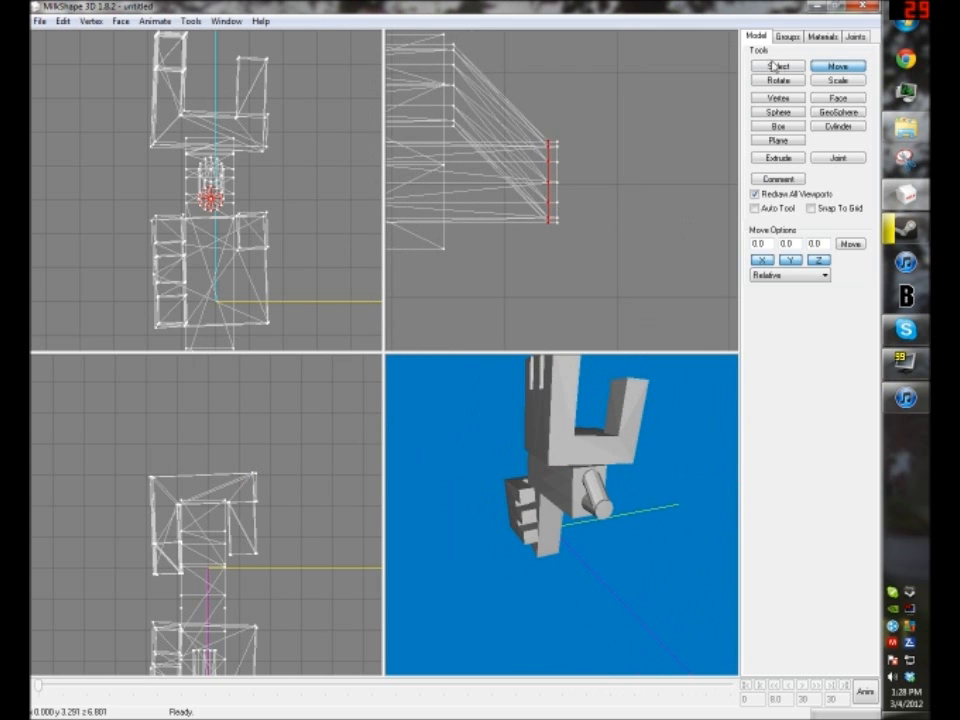
Extrude the barrel end faces twice more to push the tube past the gun front.
left_click(770, 65)
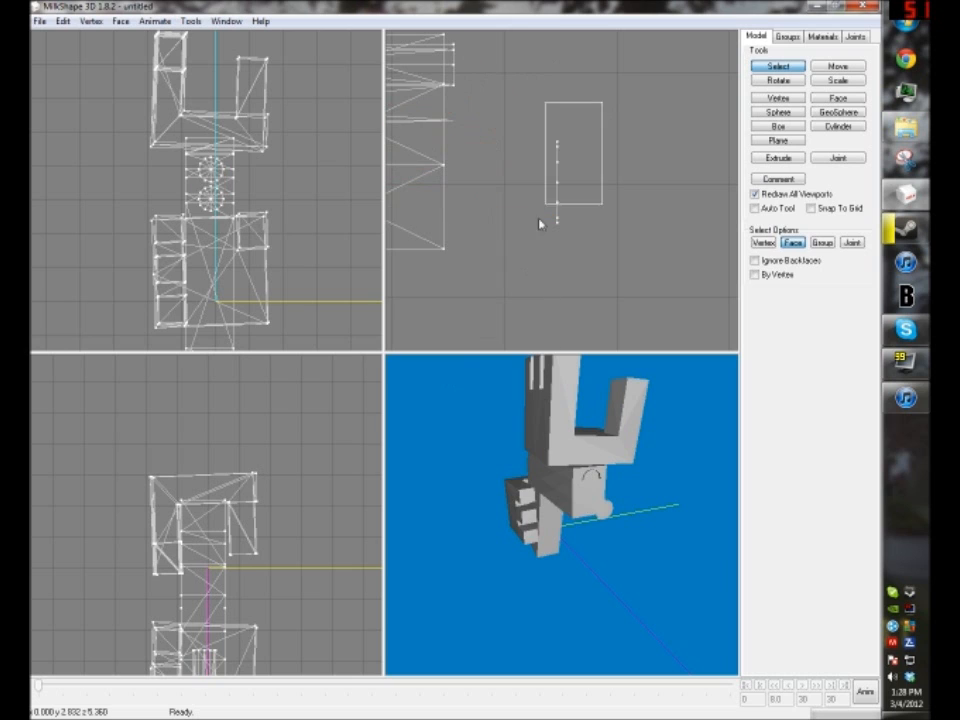
left_click(778, 157)
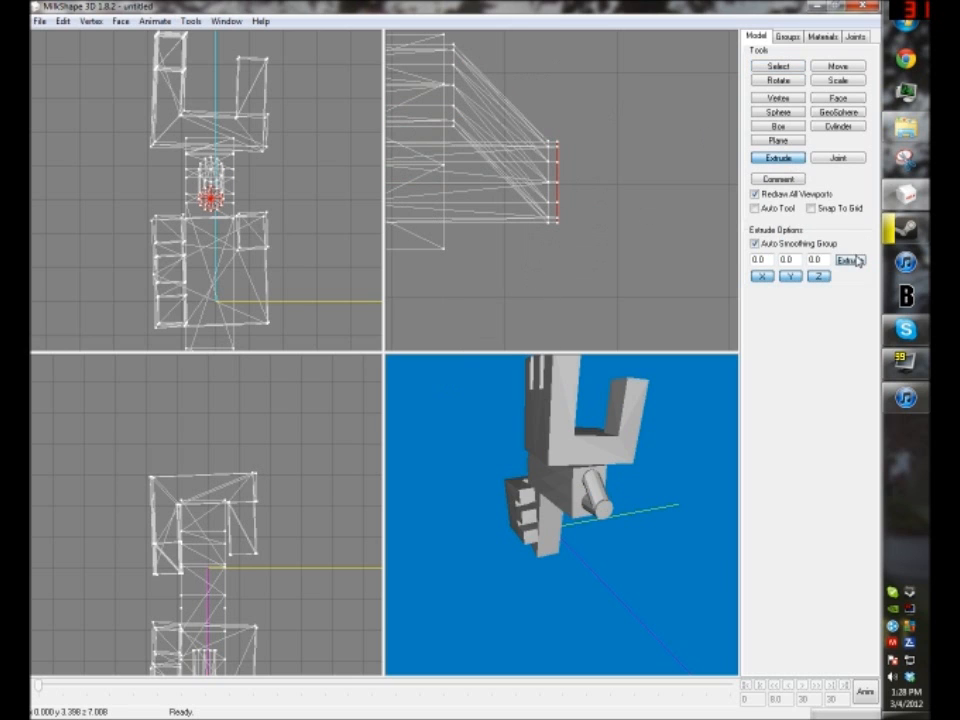
left_click(847, 66)
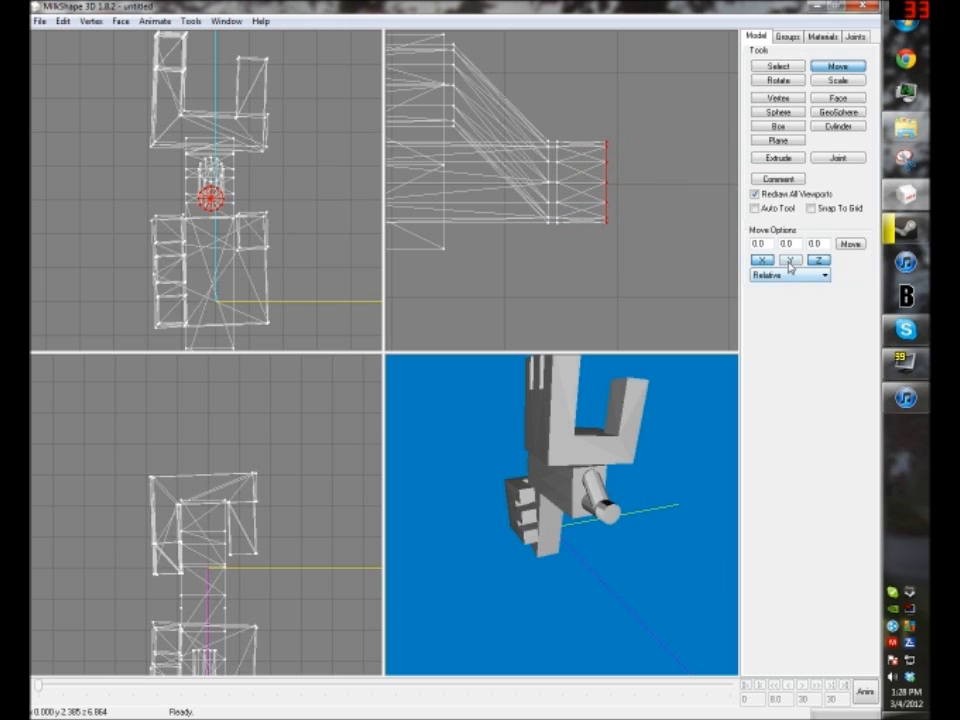
left_click(777, 157)
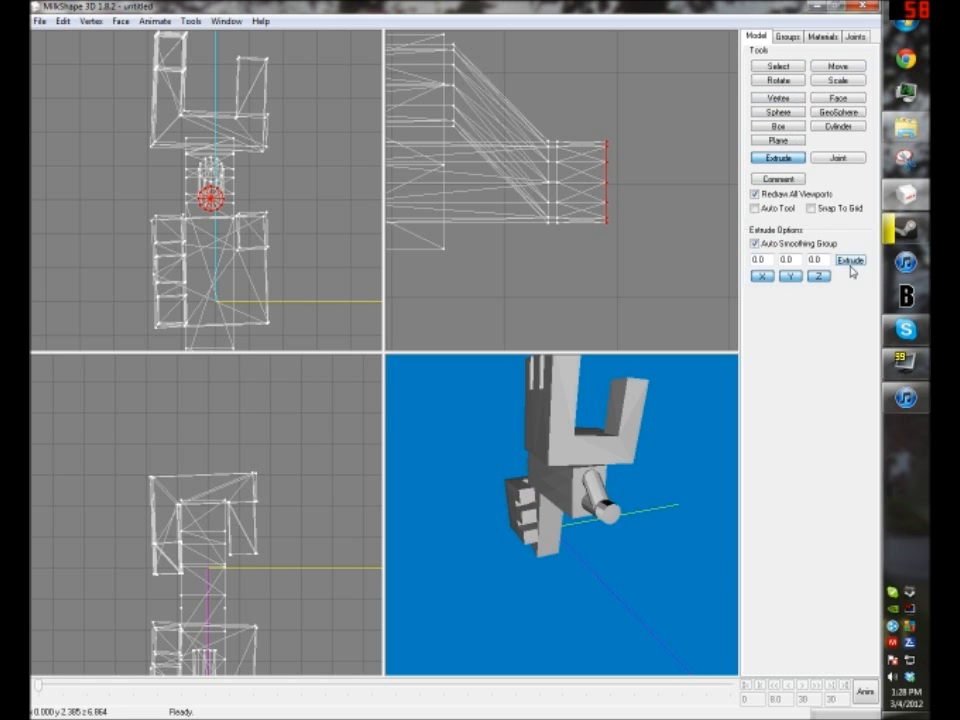
left_click(846, 78)
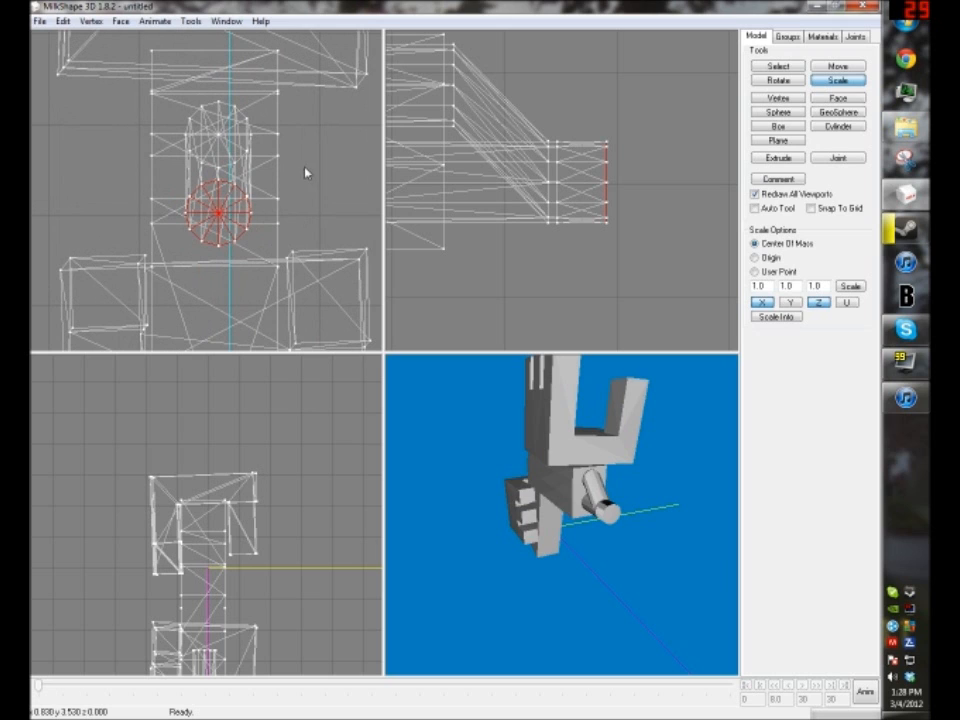
mouse_move(337, 111)
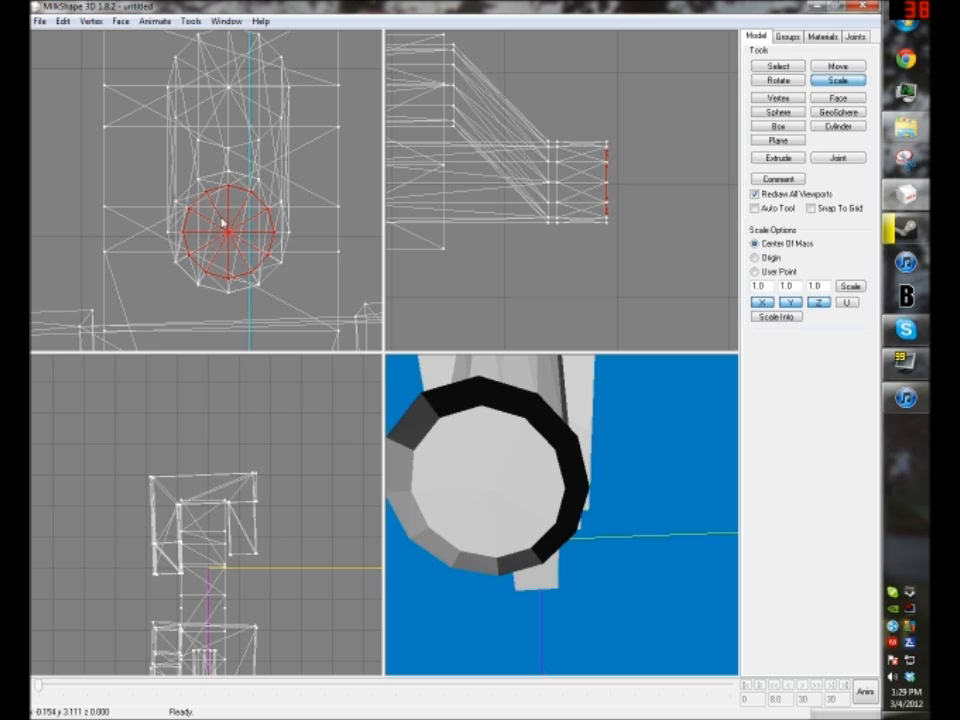
Extrude the shrunken muzzle face, push it inward, and cancel the Tile texture mapper.
left_click(774, 157)
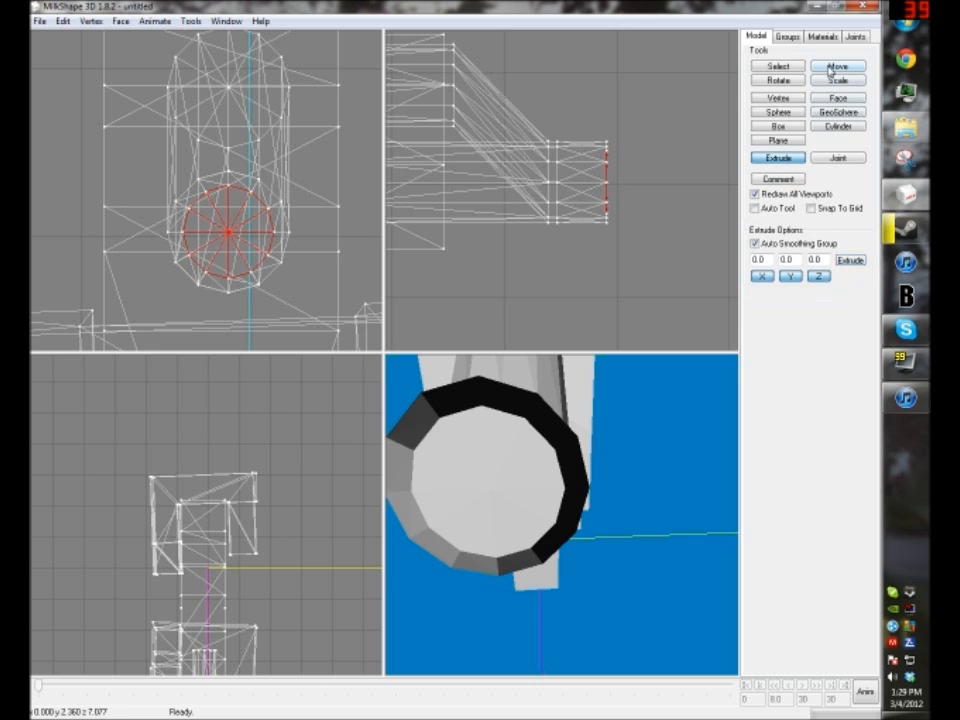
left_click(838, 66)
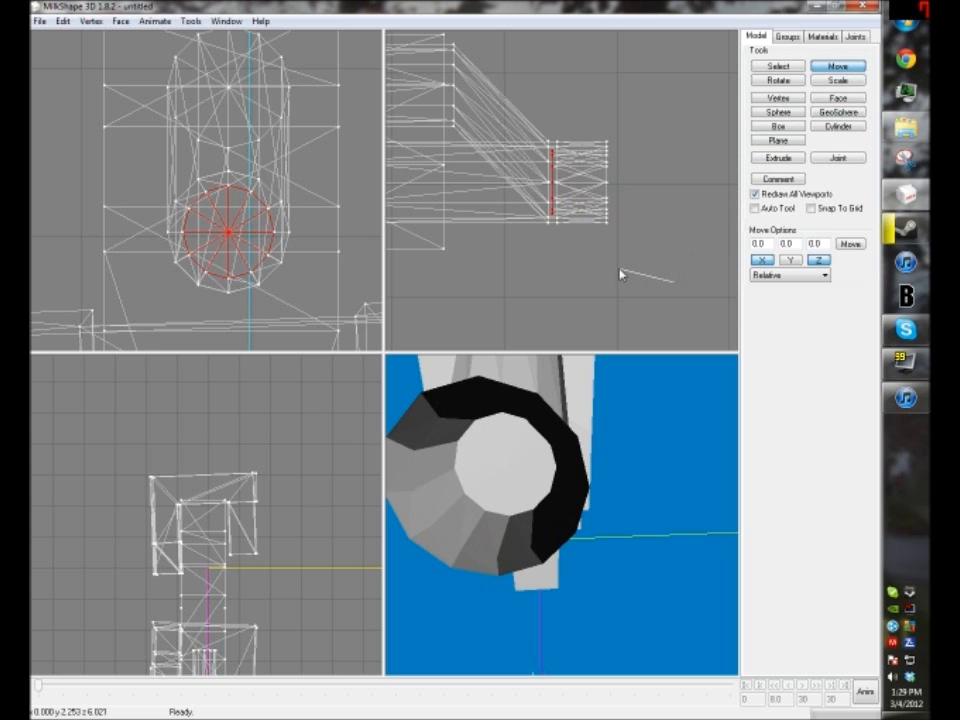
left_click(190, 20)
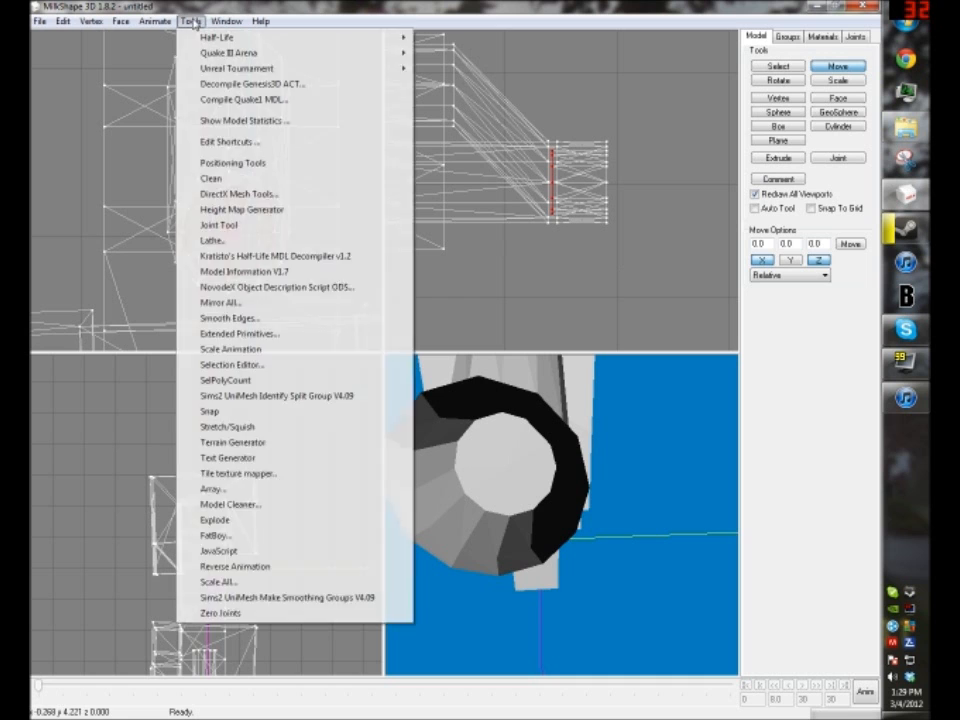
left_click(235, 474)
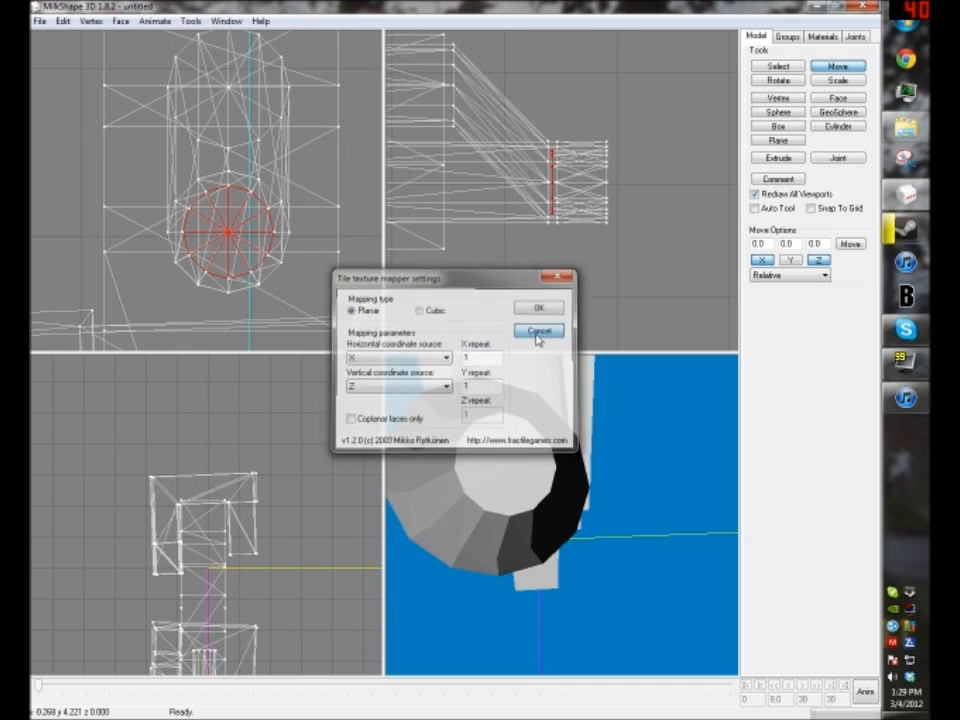
left_click(538, 331)
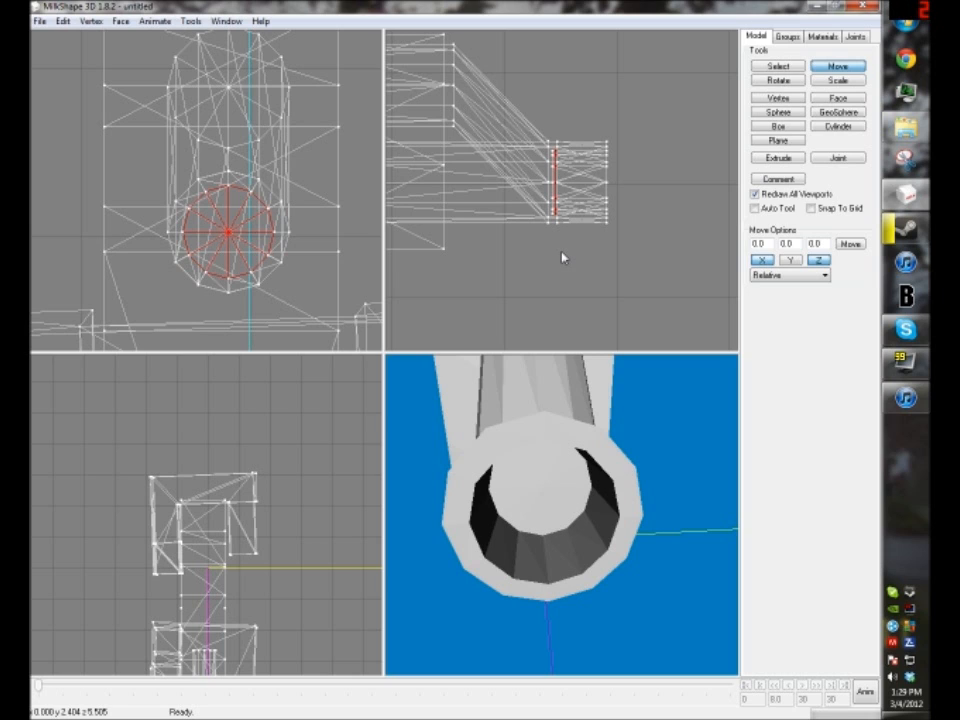
Choose the Box tool to draw a small trigger box beneath the gun body.
left_click(775, 64)
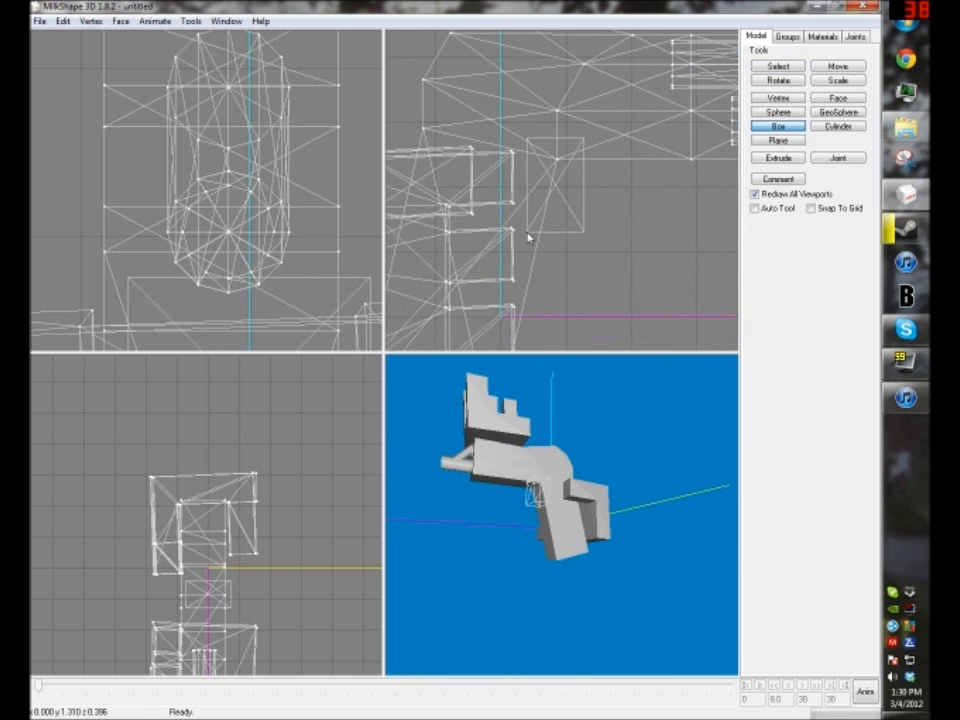
Scale and move the trigger box, rotate it 45 degrees, then return to face selection.
left_click(839, 80)
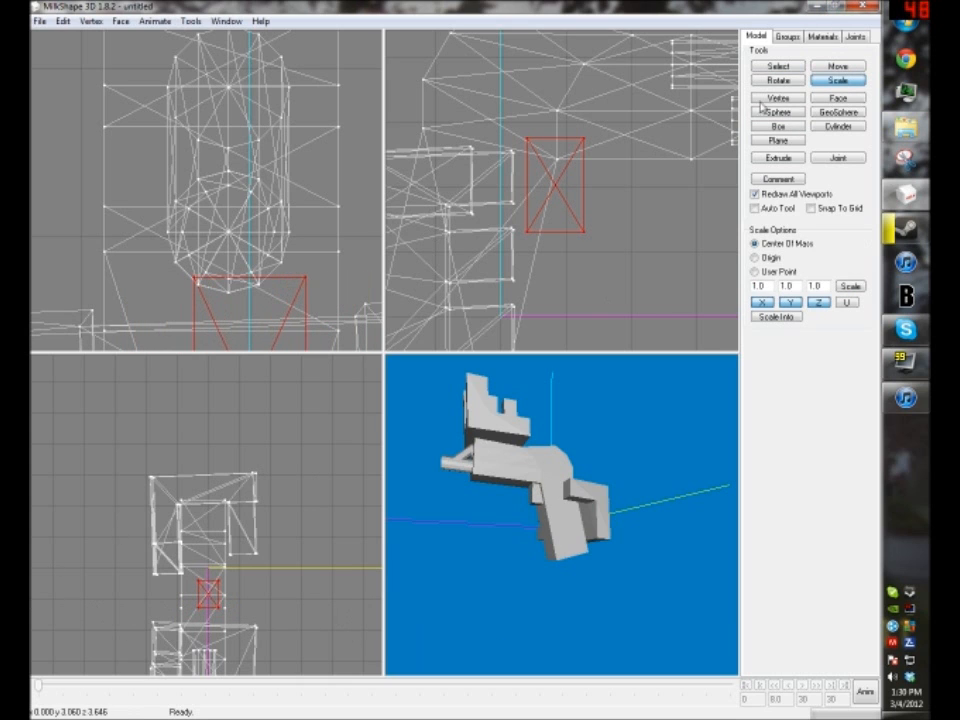
left_click(838, 65)
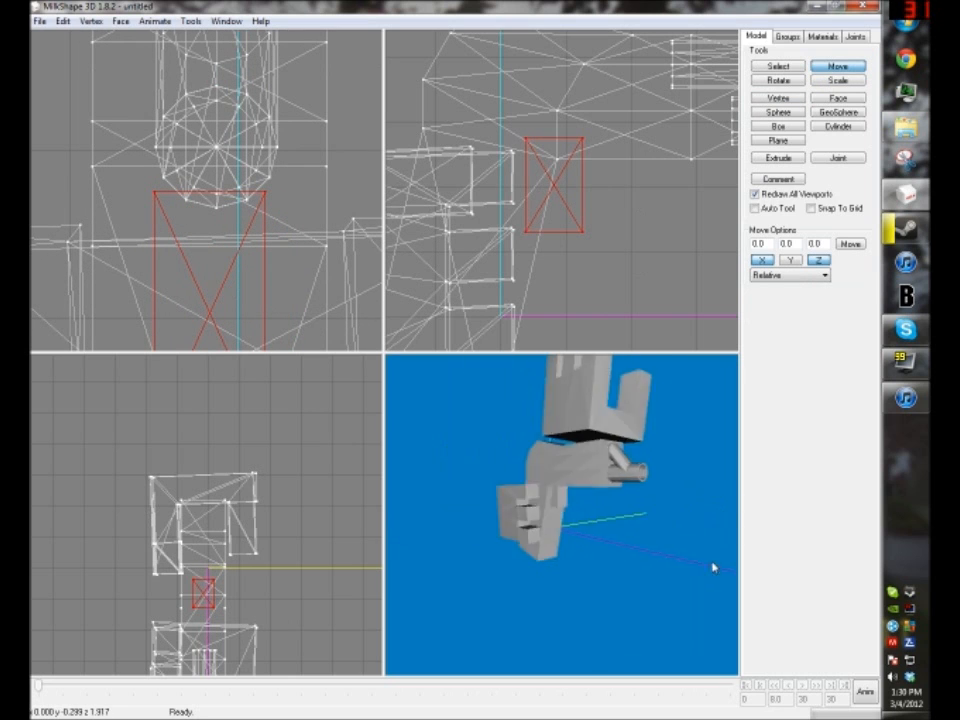
left_click(778, 75)
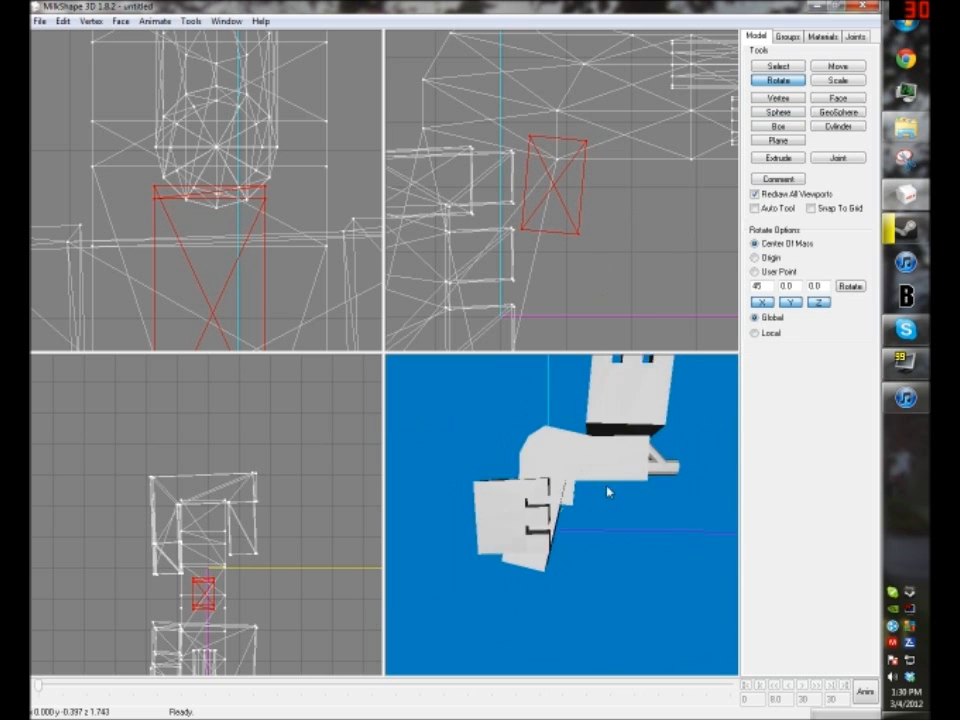
left_click(778, 64)
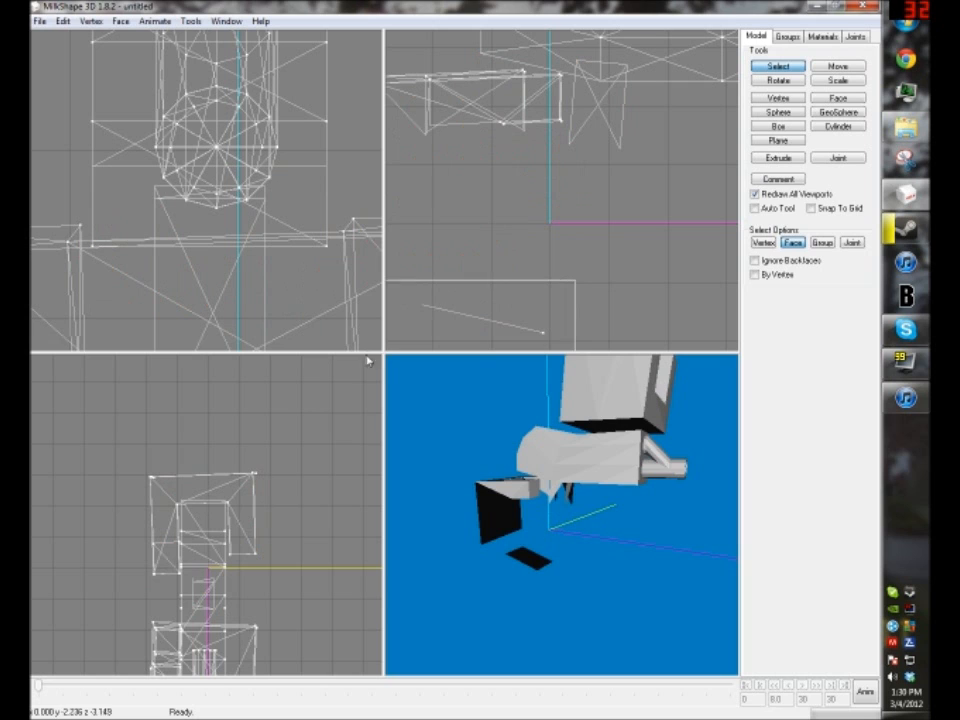
Extrude the underside face, then scale it and move it downward.
left_click(776, 157)
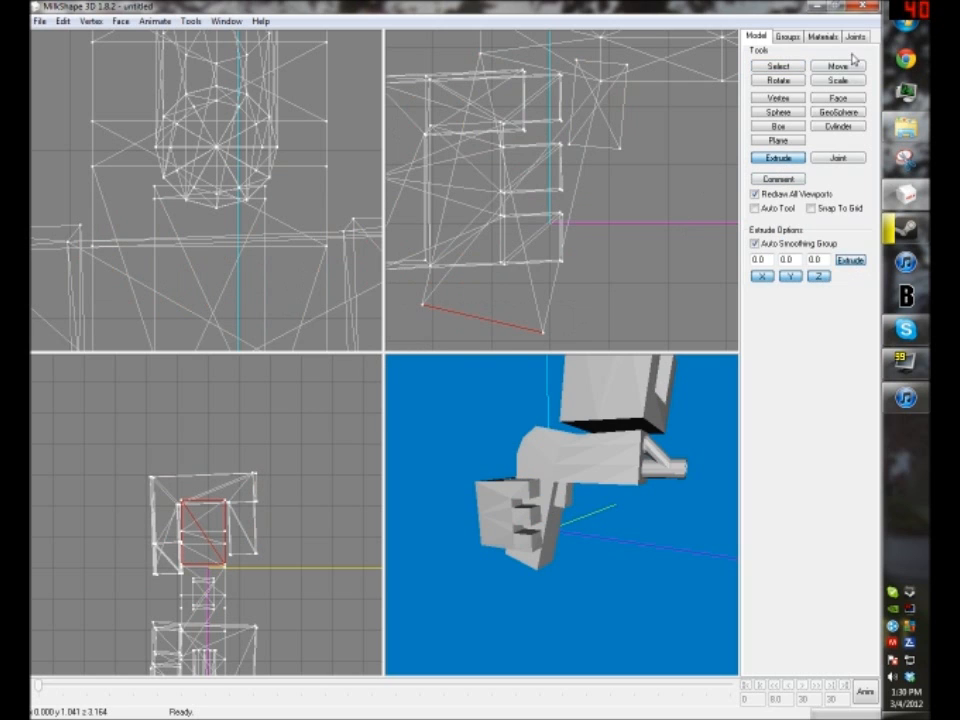
left_click(838, 78)
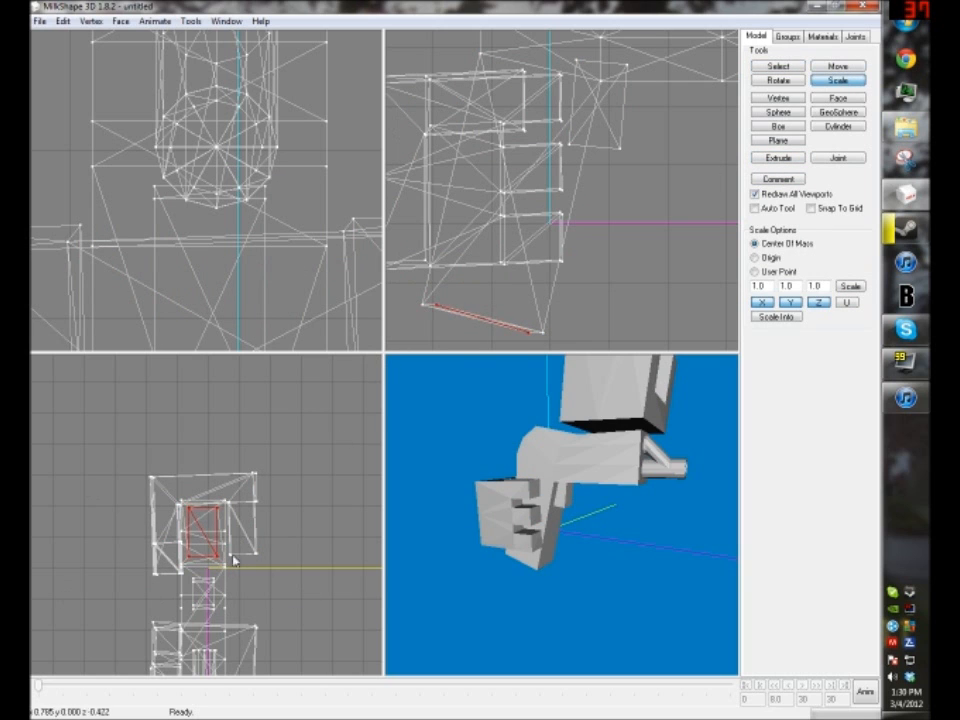
left_click(839, 66)
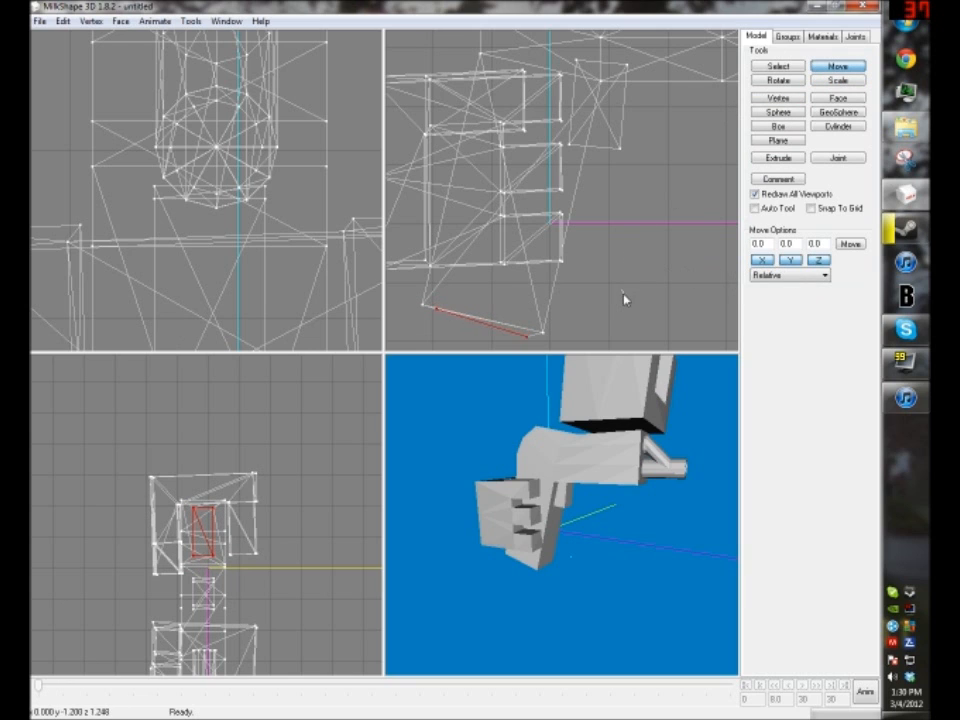
left_click(778, 157)
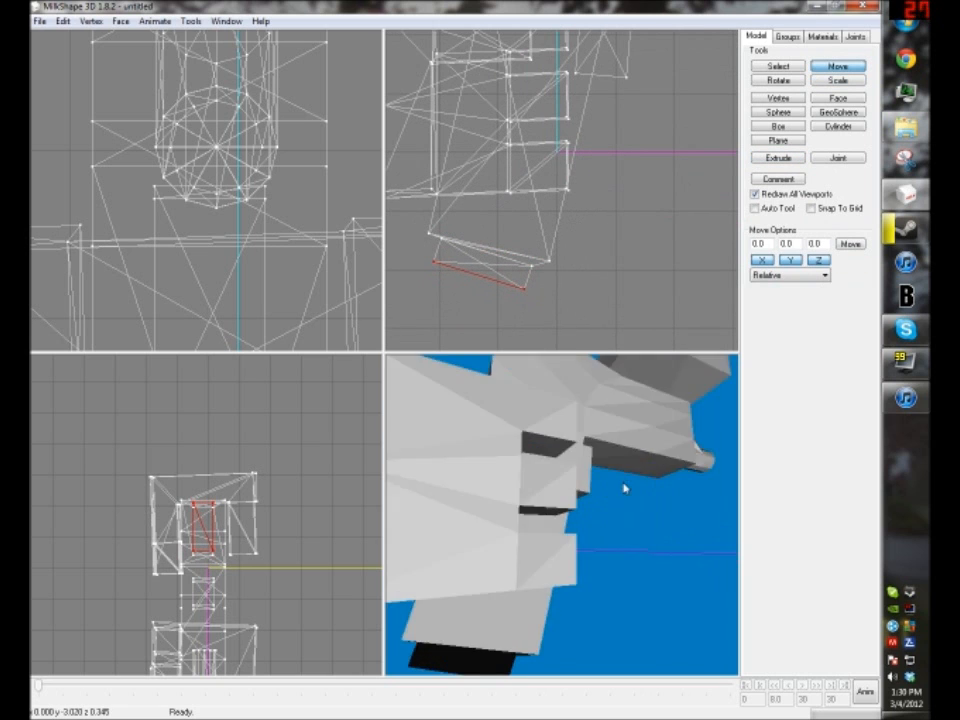
Orbit the 3D preview to inspect the new bottom piece.
left_click(190, 20)
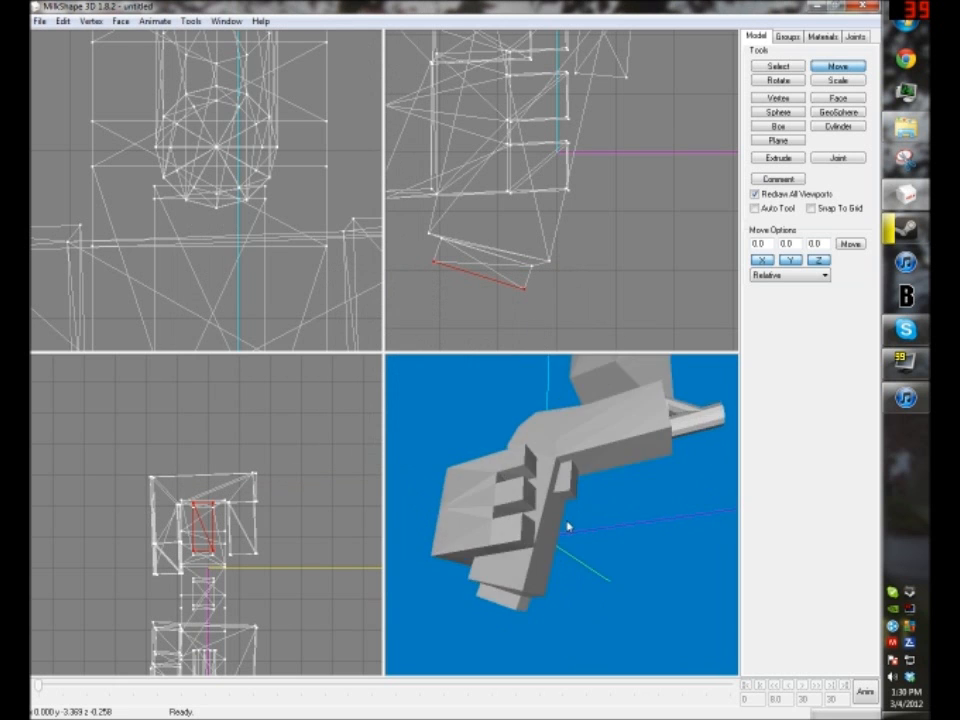
left_click_drag(560, 520, 605, 567)
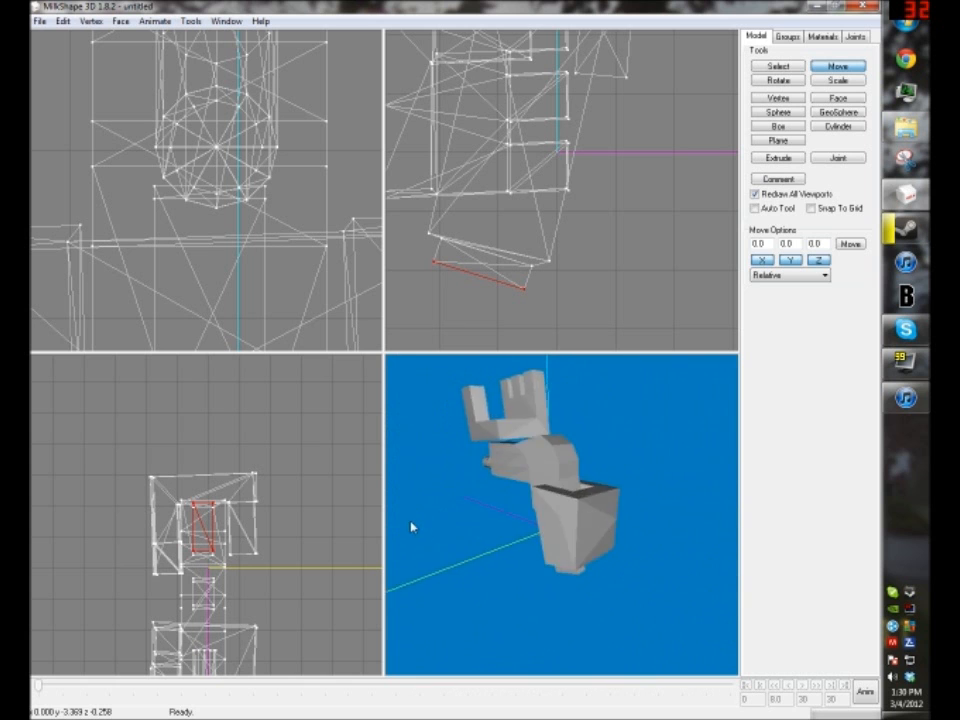
left_click_drag(410, 527, 525, 540)
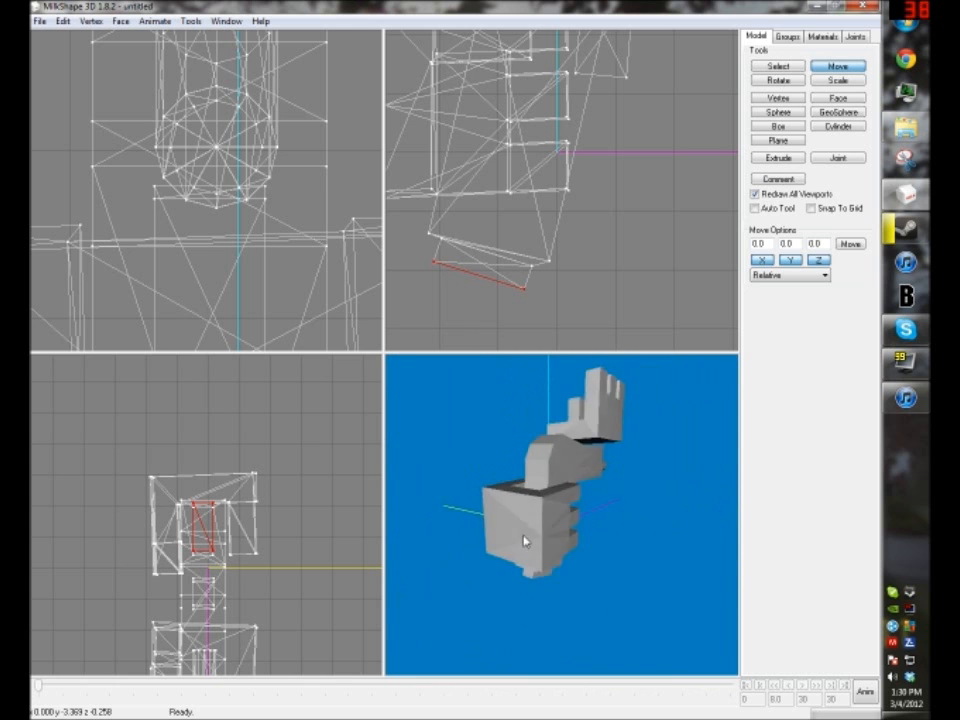